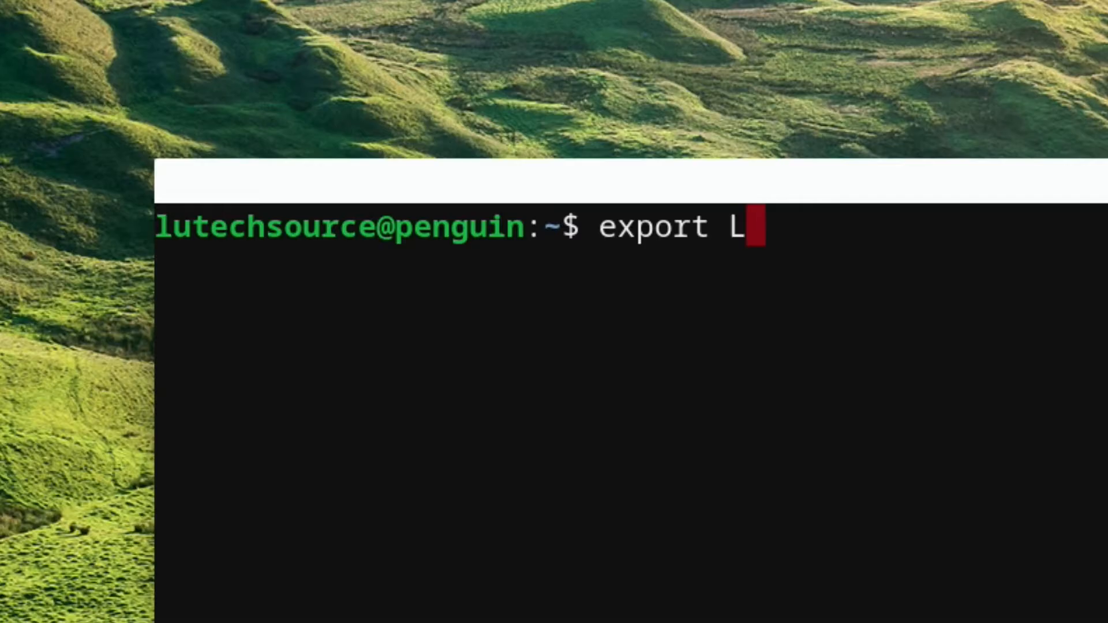
Begin typing the 'export LIBGL_A…' command at the shell prompt.
type("IBGL")
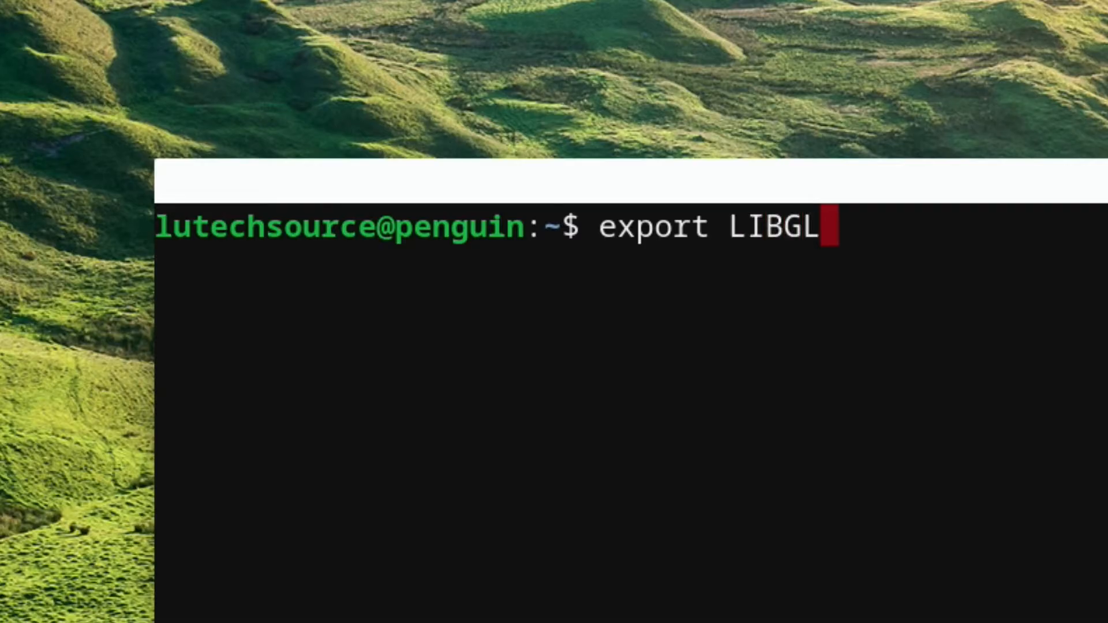
type("_A")
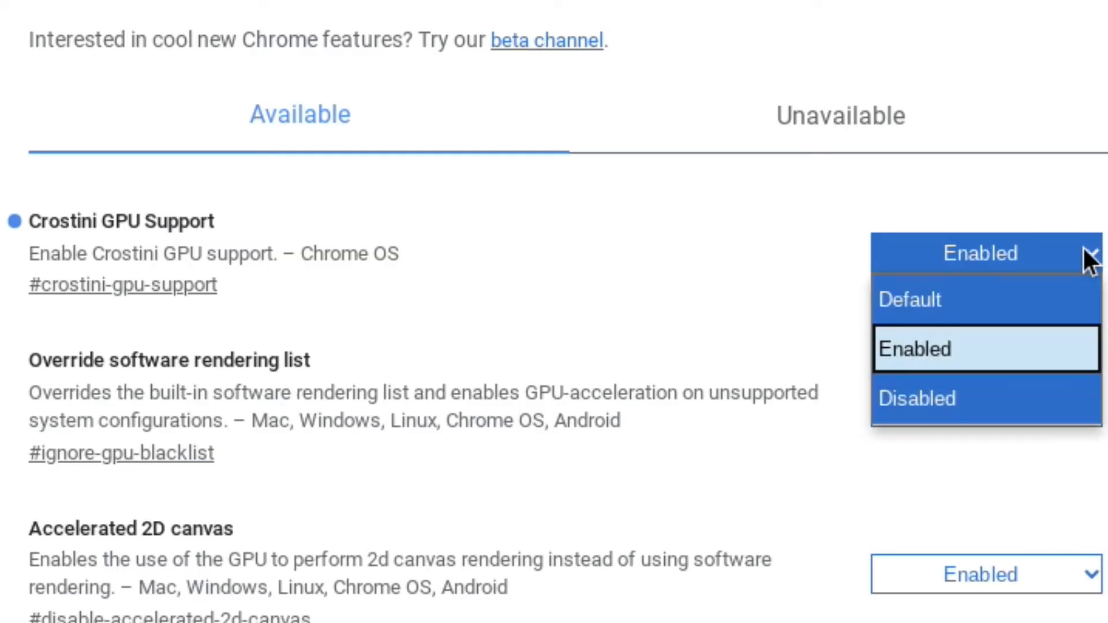
mouse_move(936, 381)
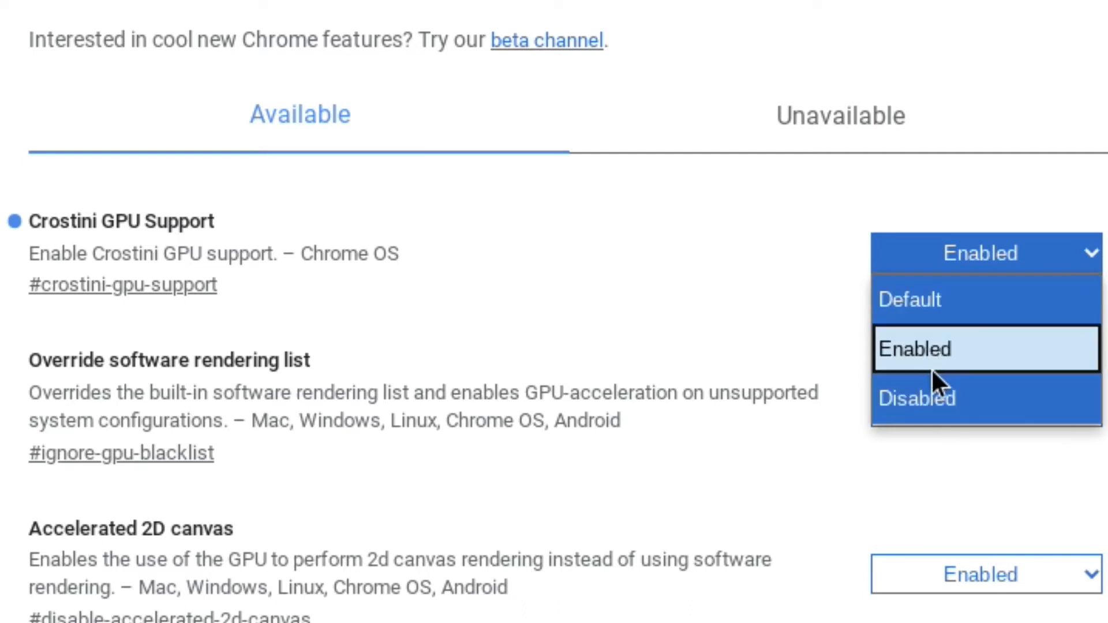
Expand the Crostini GPU Support dropdown on chrome://flags to see its choices.
left_click(917, 398)
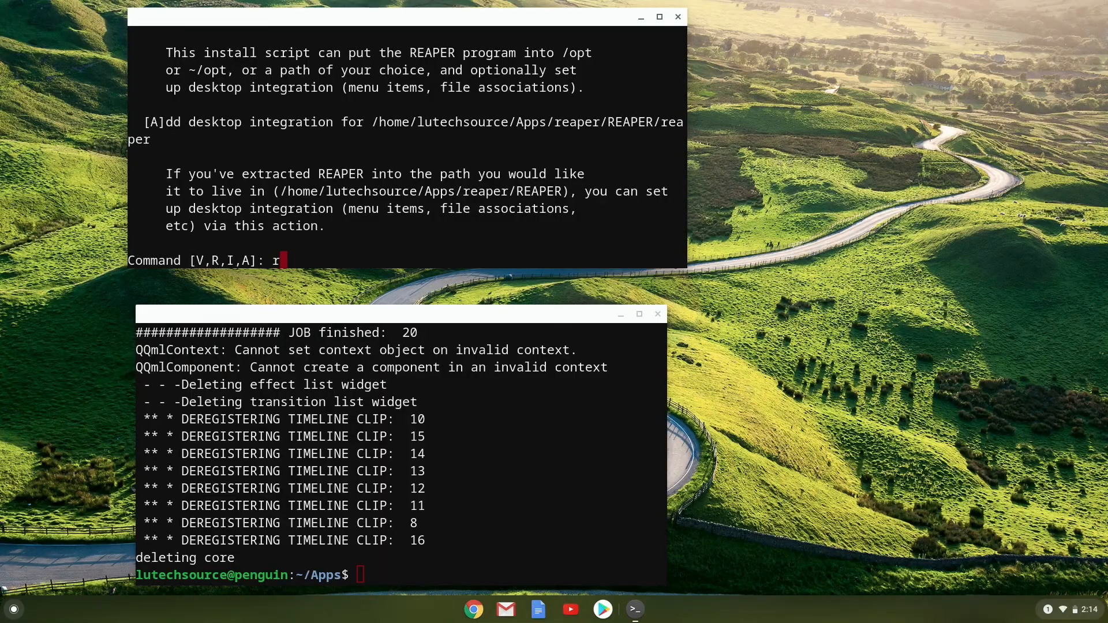
Launch REAPER from the install script's prompt, opening a black application window.
key("Return")
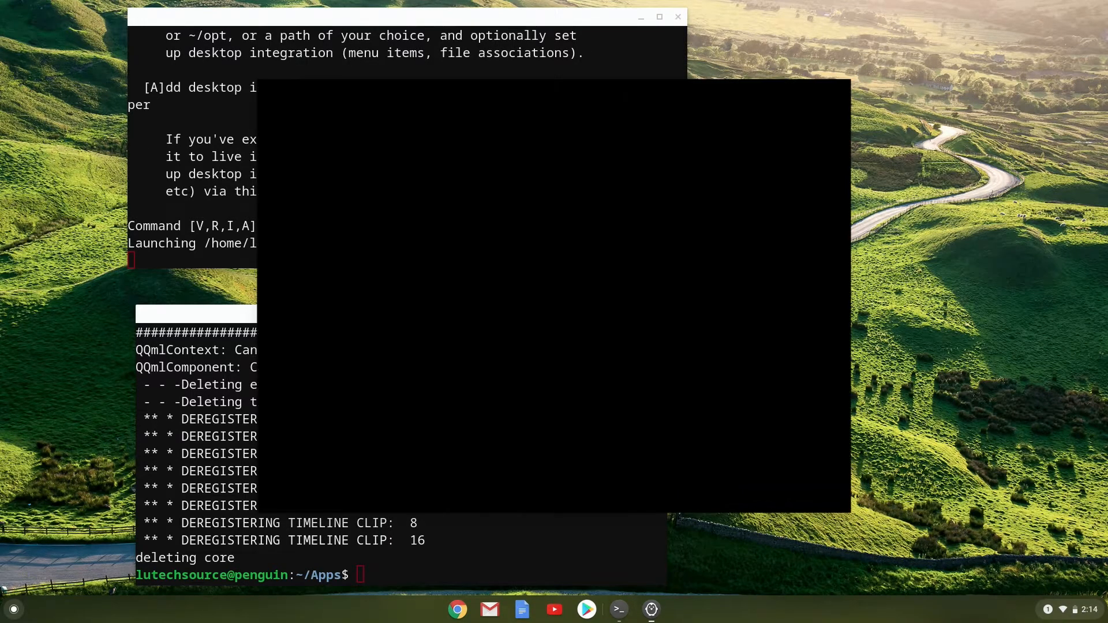
mouse_move(839, 44)
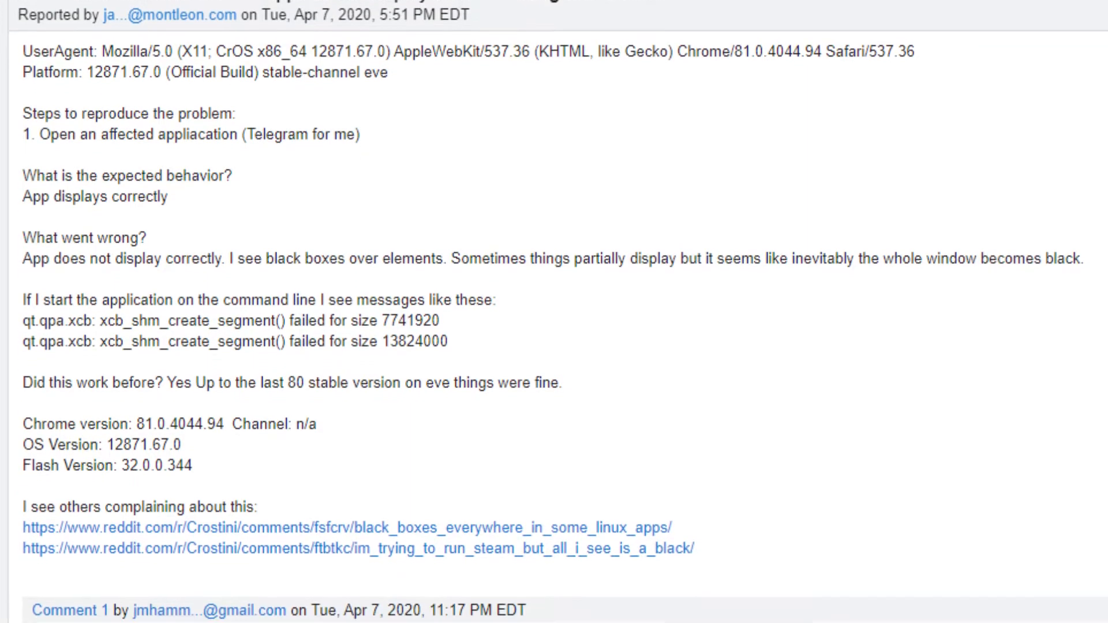
scroll("down", 3)
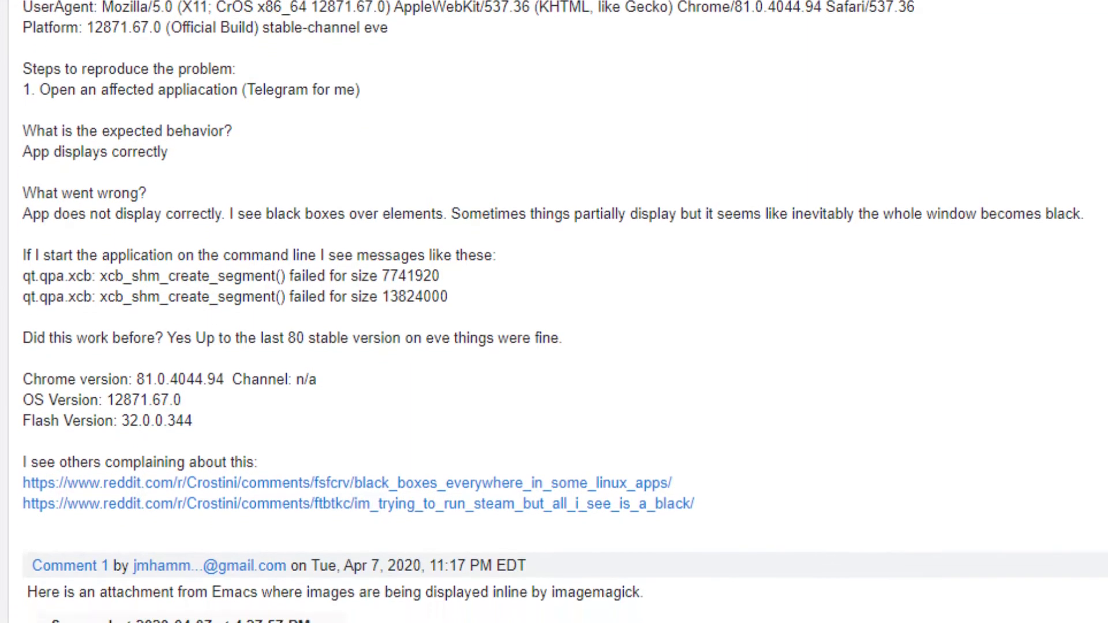
scroll("down", 3)
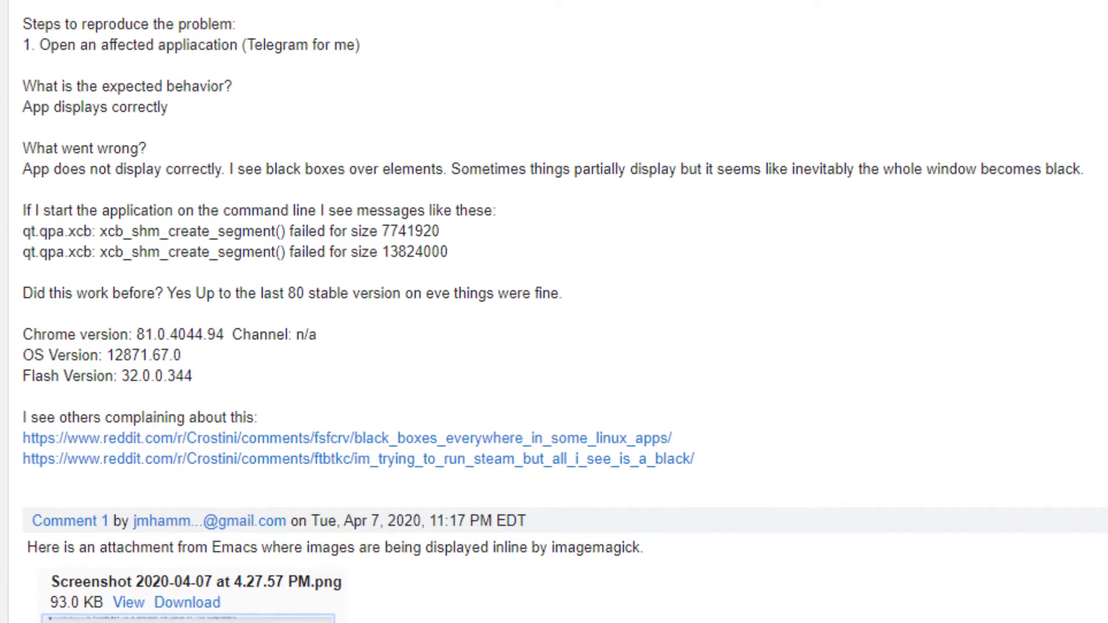
scroll("down", 3)
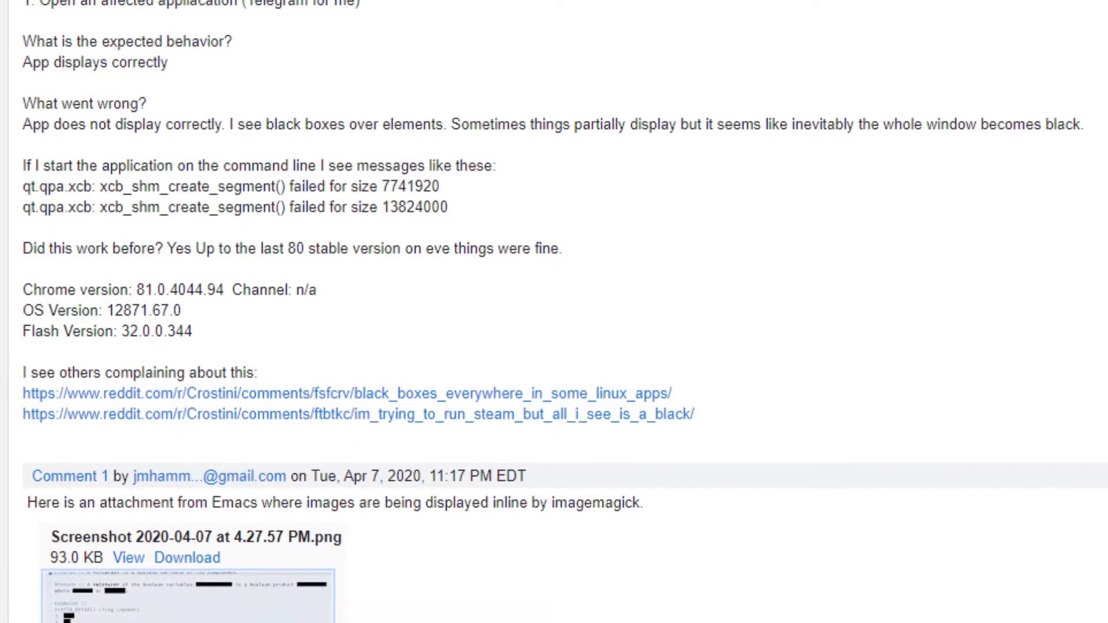
scroll("down", 3)
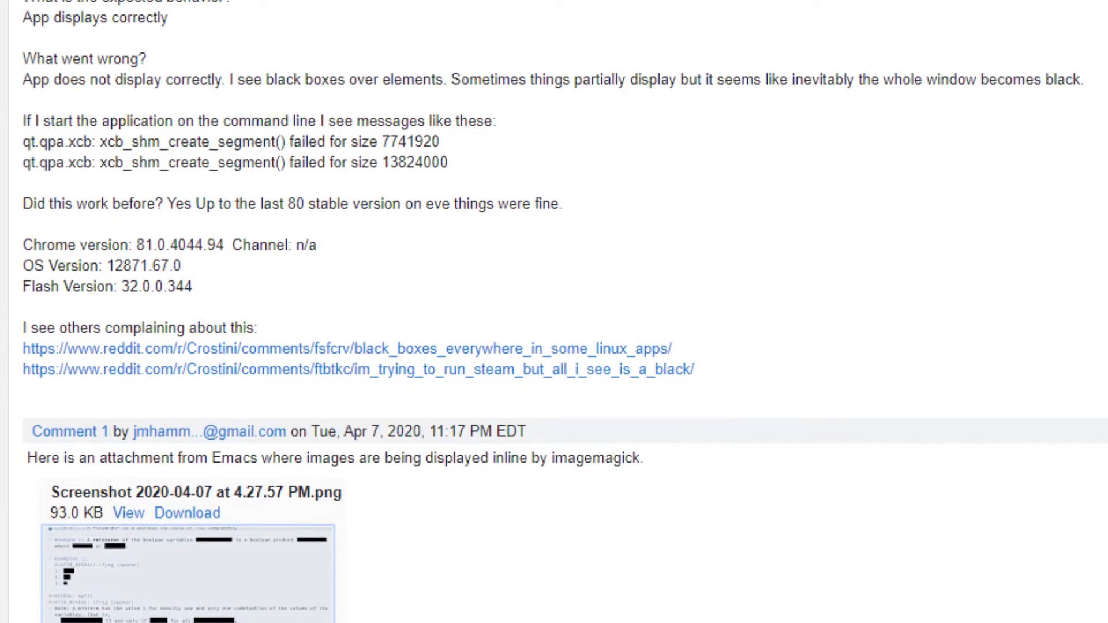
scroll("down", 3)
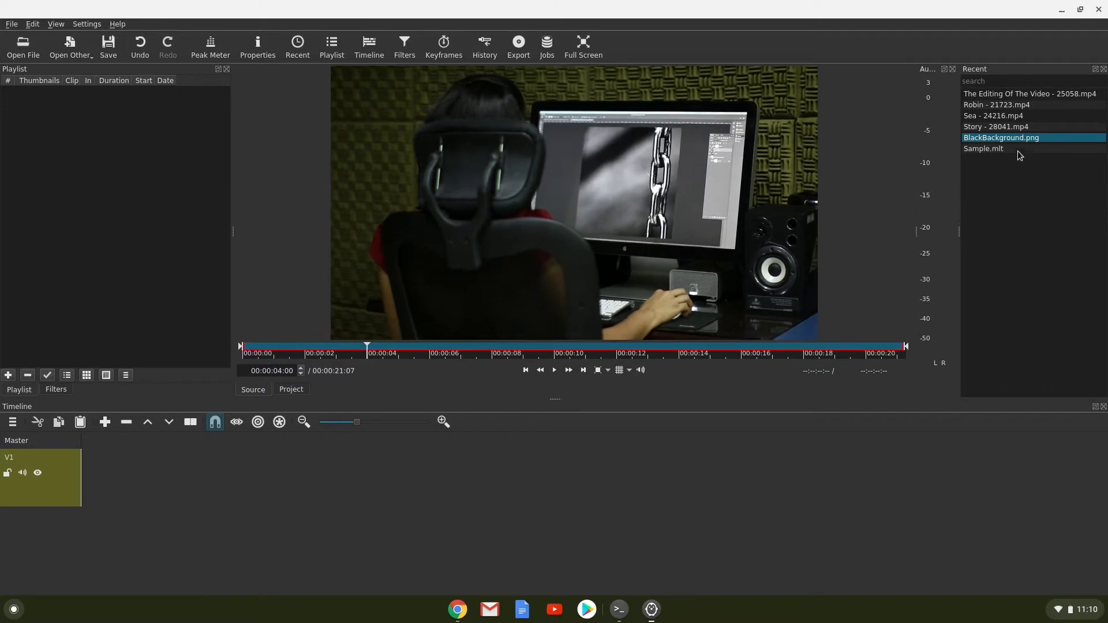
left_click(997, 105)
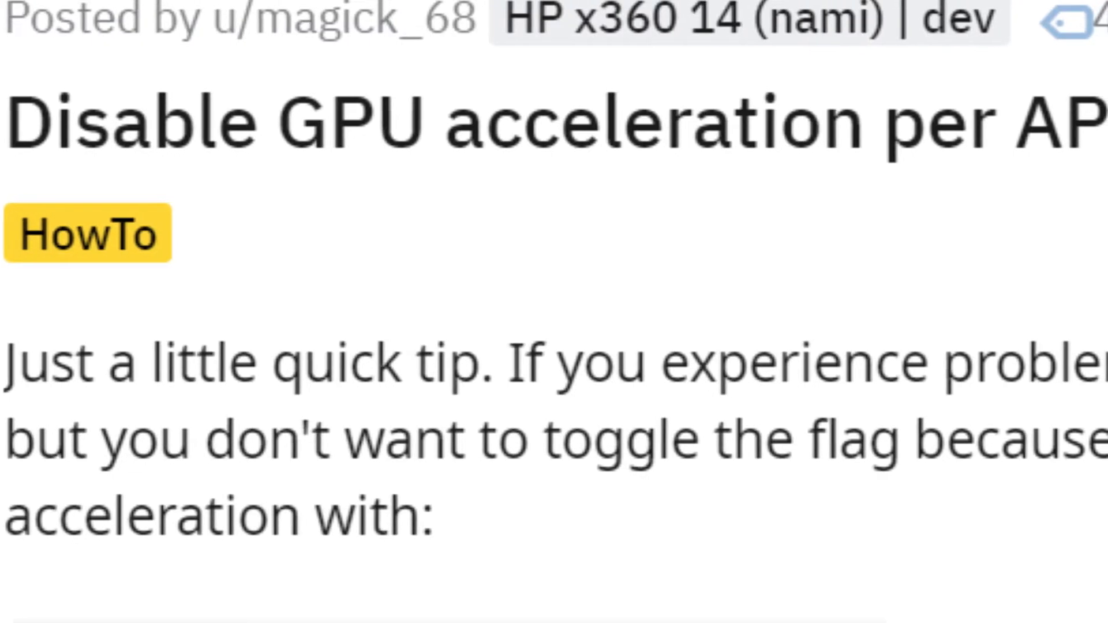
scroll("right", 3)
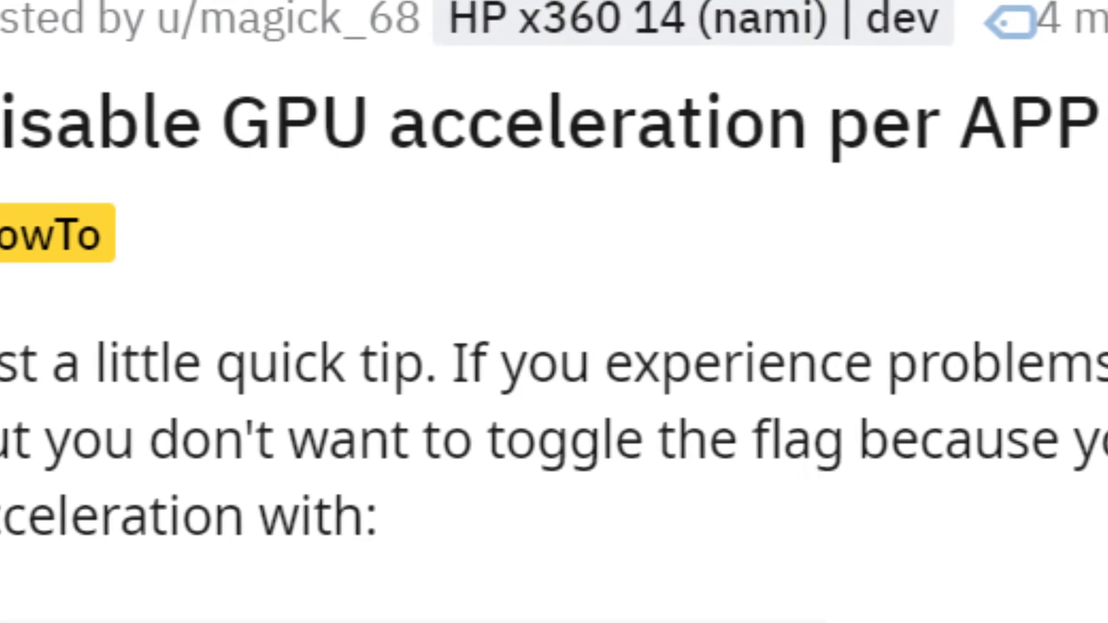
scroll("right", 3)
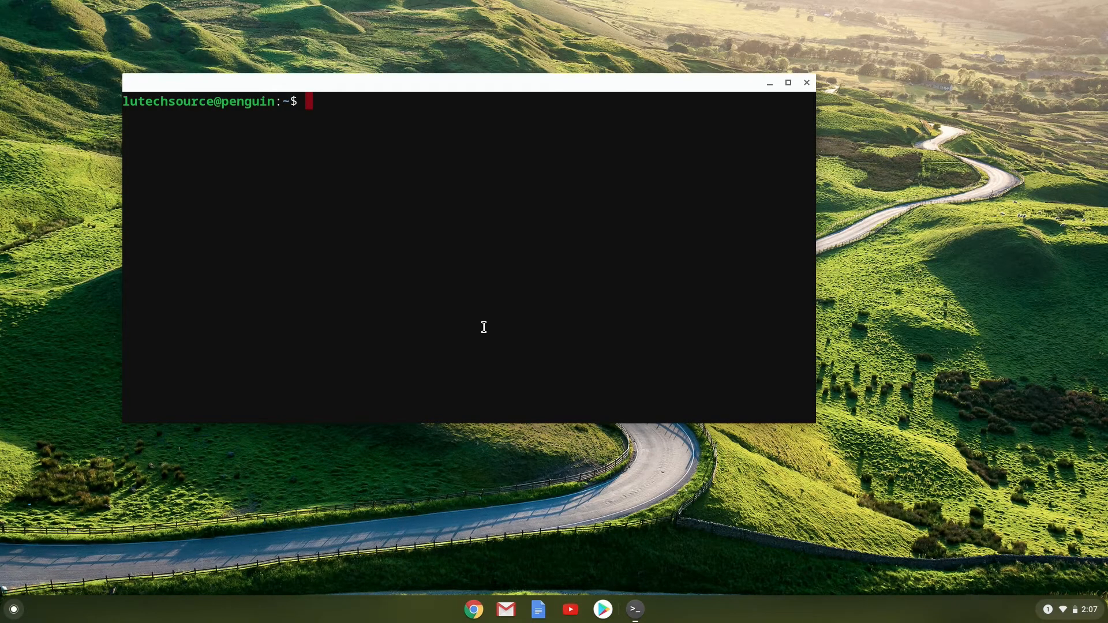
Run 'export LIBGL_ALWAYS_SOFTWARE=1' at the Terminal prompt.
type("export LIBGL_ALWAYS")
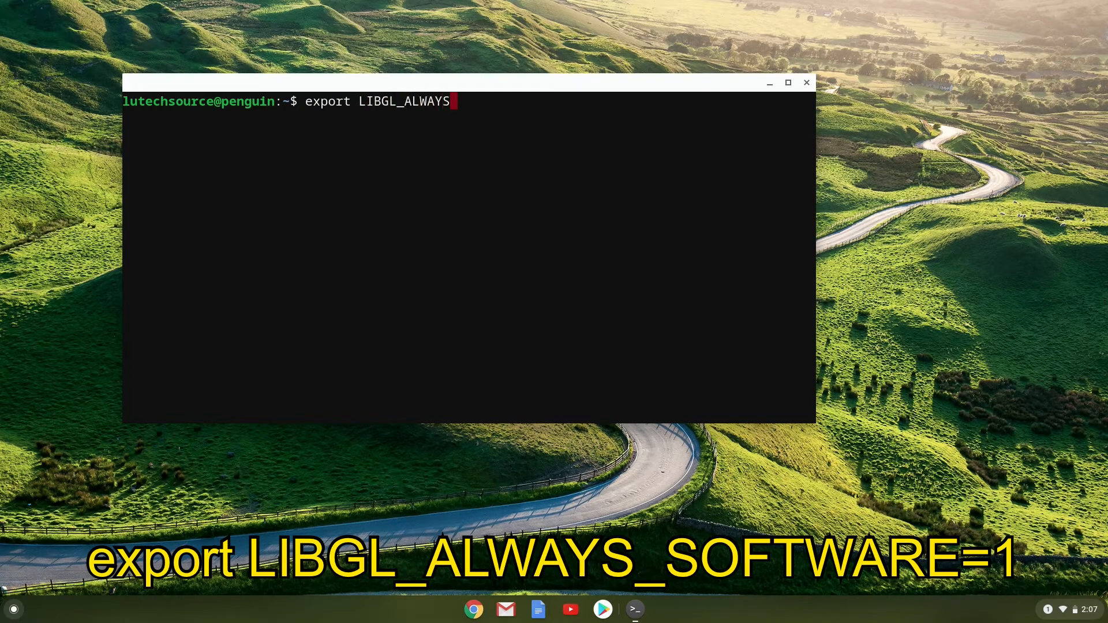
type("_SOFTWARE=")
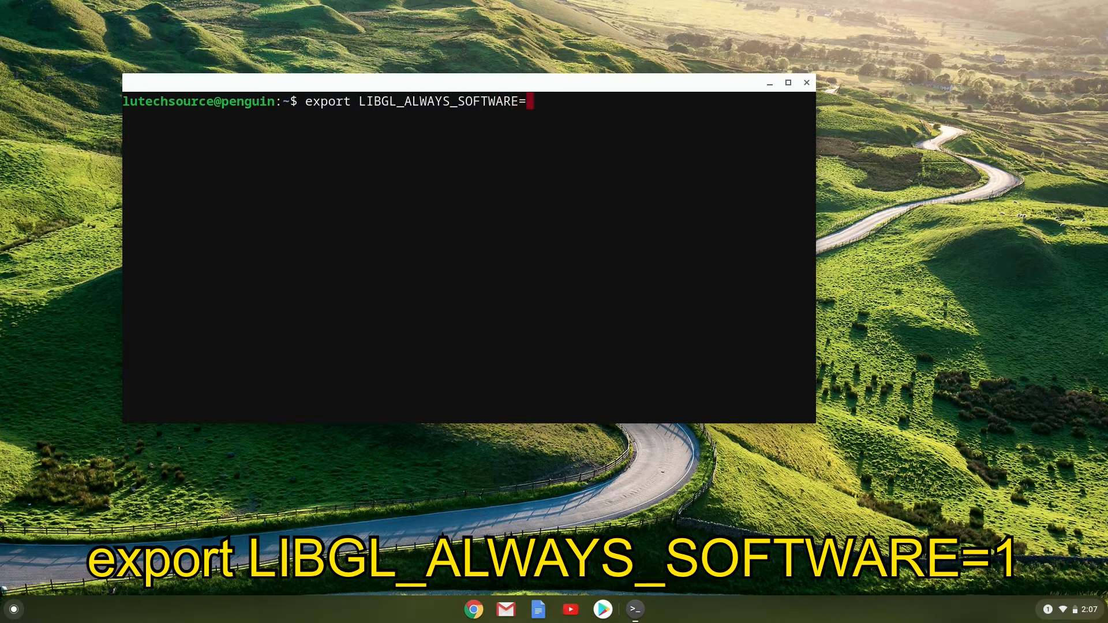
type("1")
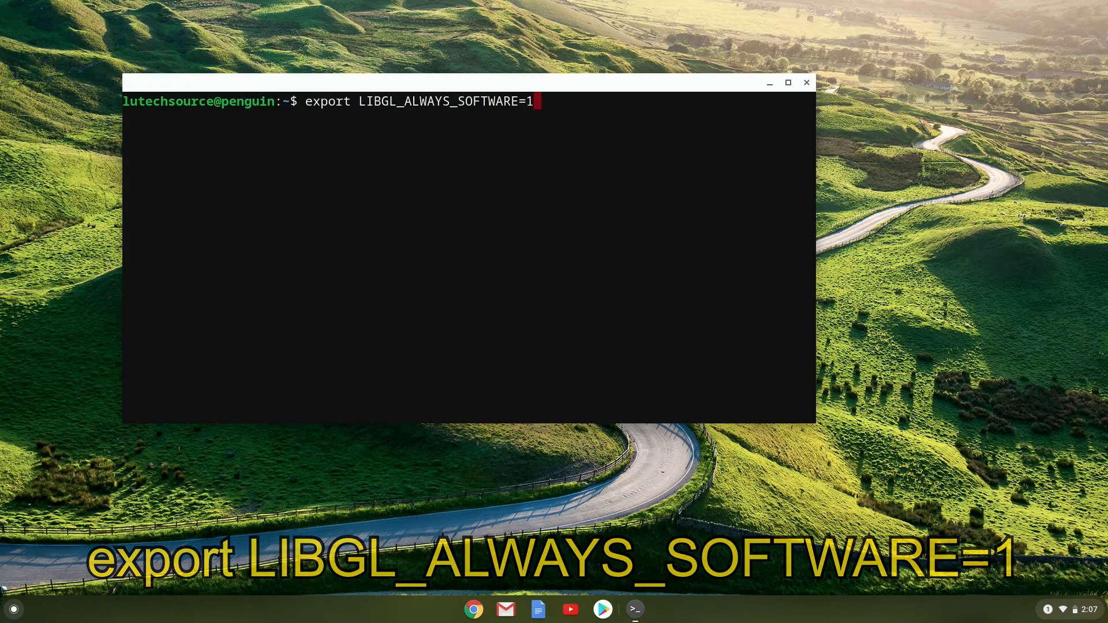
key("Return")
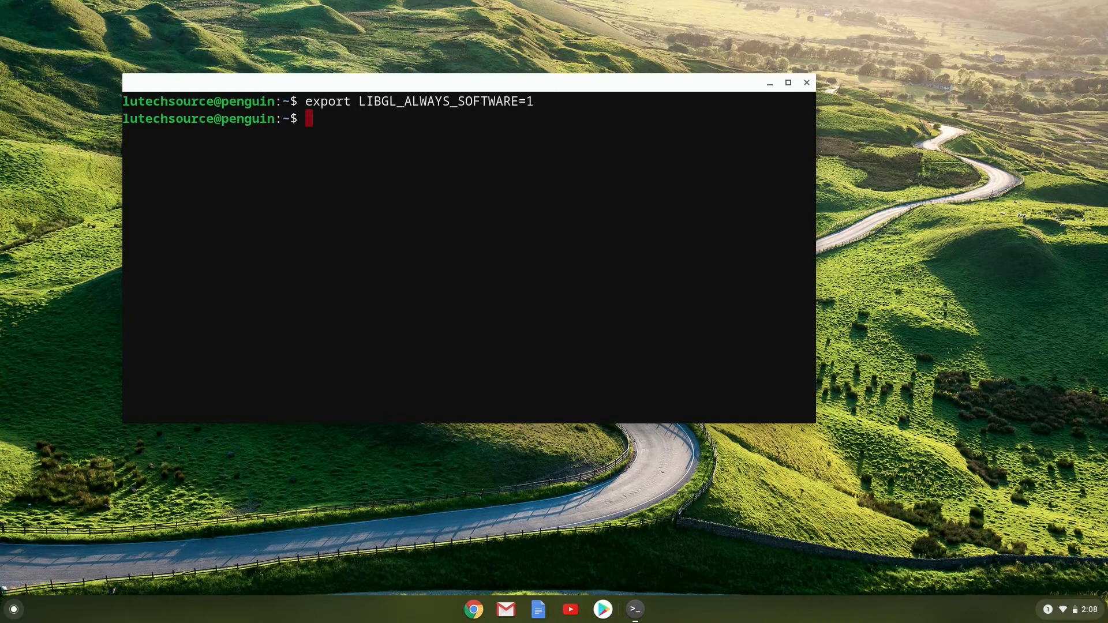
Show the Chrome OS launcher, open the Linux apps folder, then dismiss it.
left_click(13, 609)
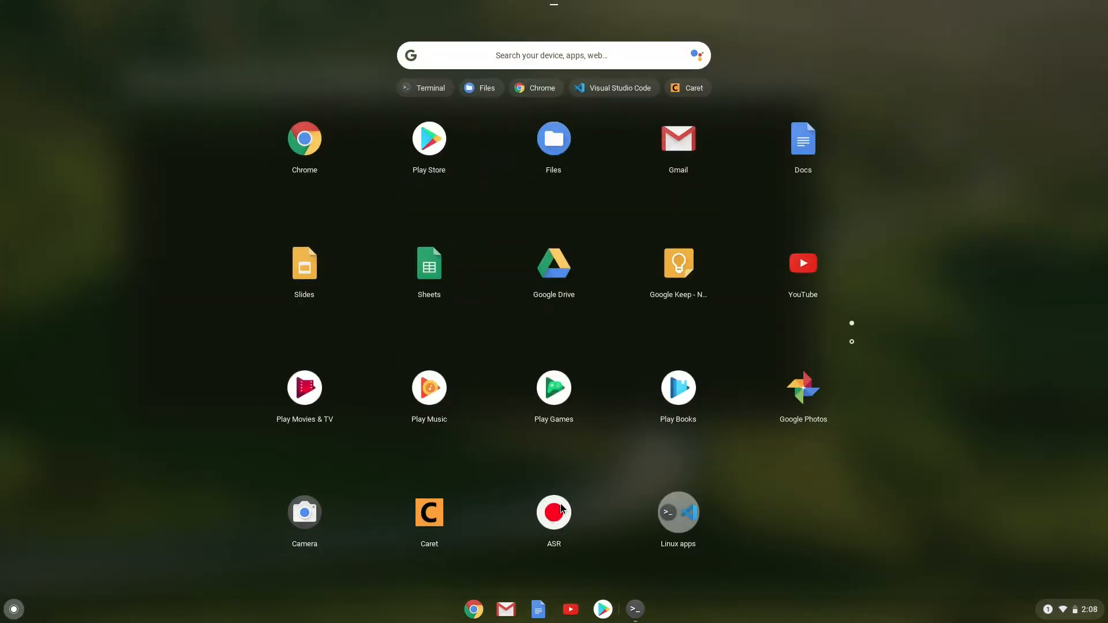
mouse_move(677, 511)
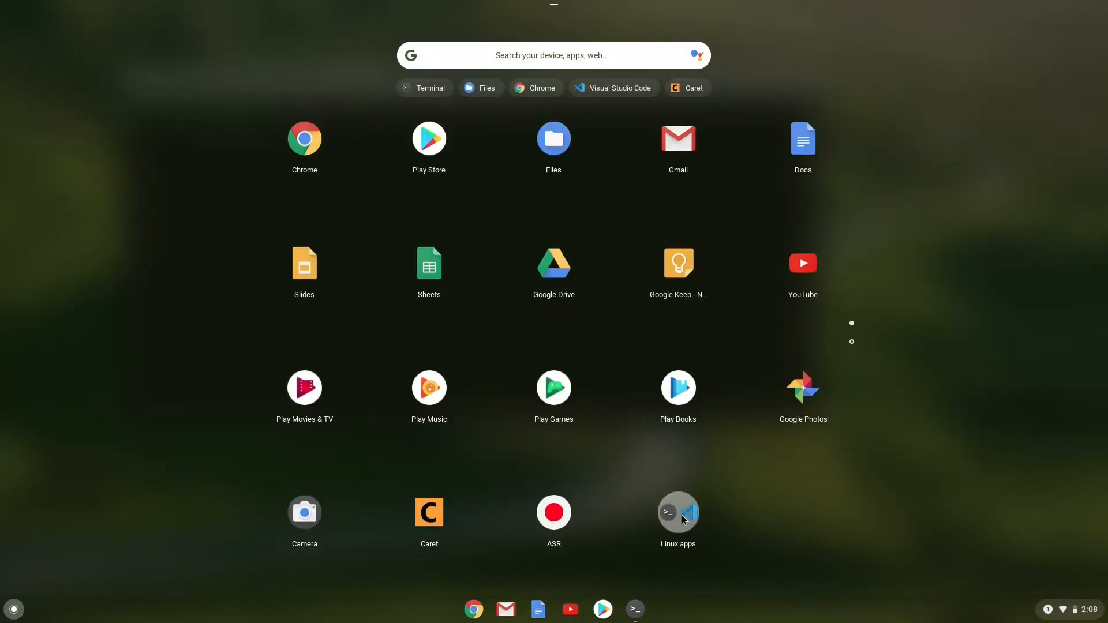
left_click(677, 511)
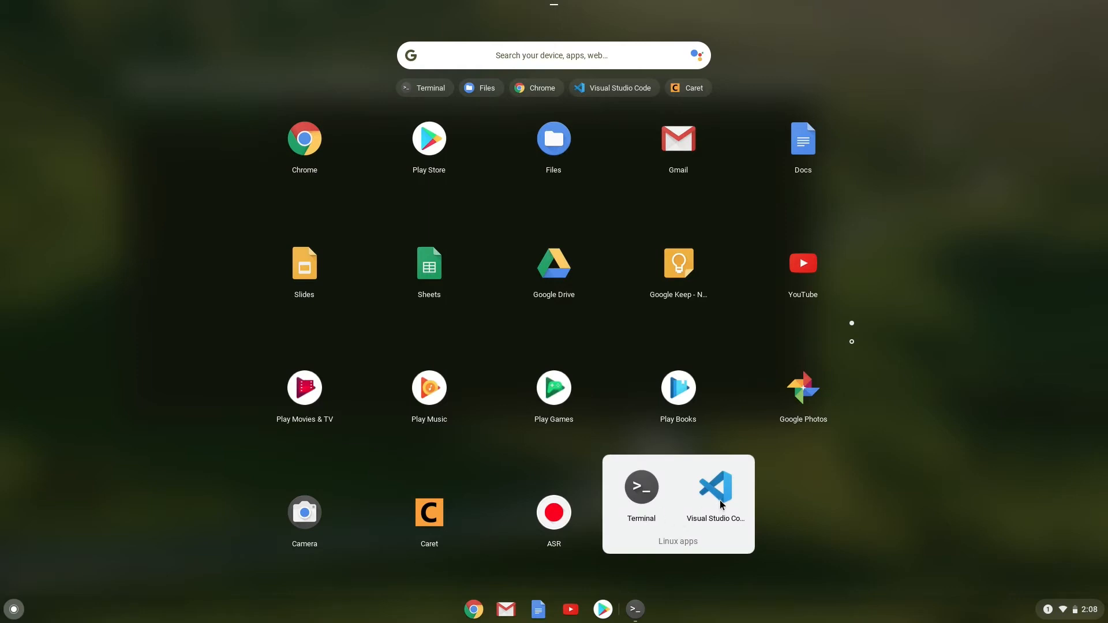
mouse_move(672, 516)
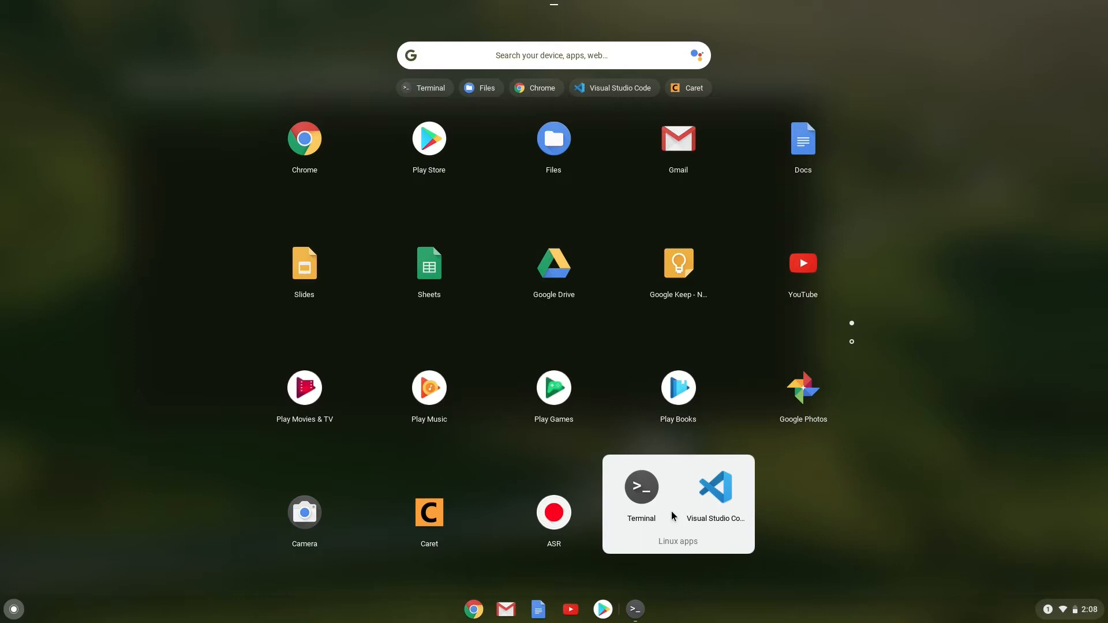
mouse_move(683, 510)
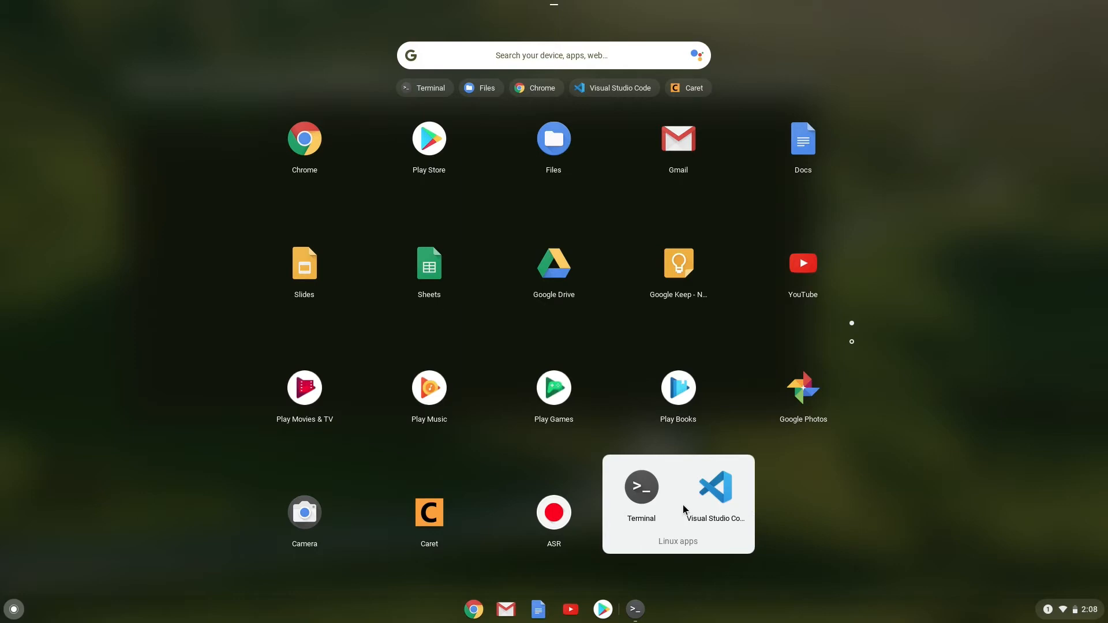
left_click(554, 56)
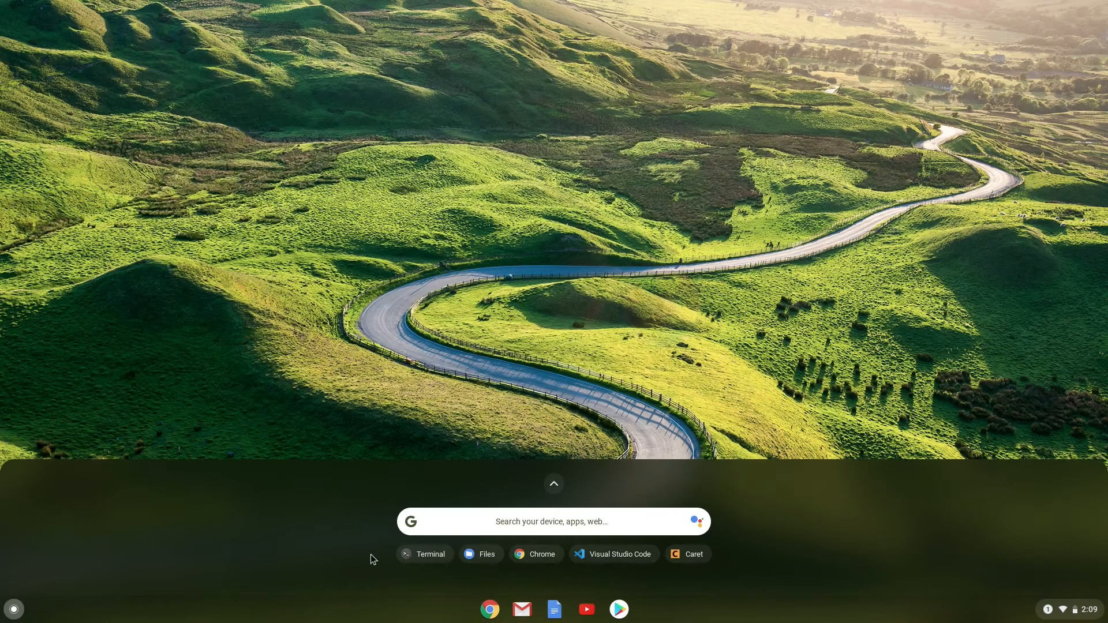
Open a second Terminal in ~/Apps and type ./kdenlive-20.04.1b-x86_64.appimage.
left_click(423, 554)
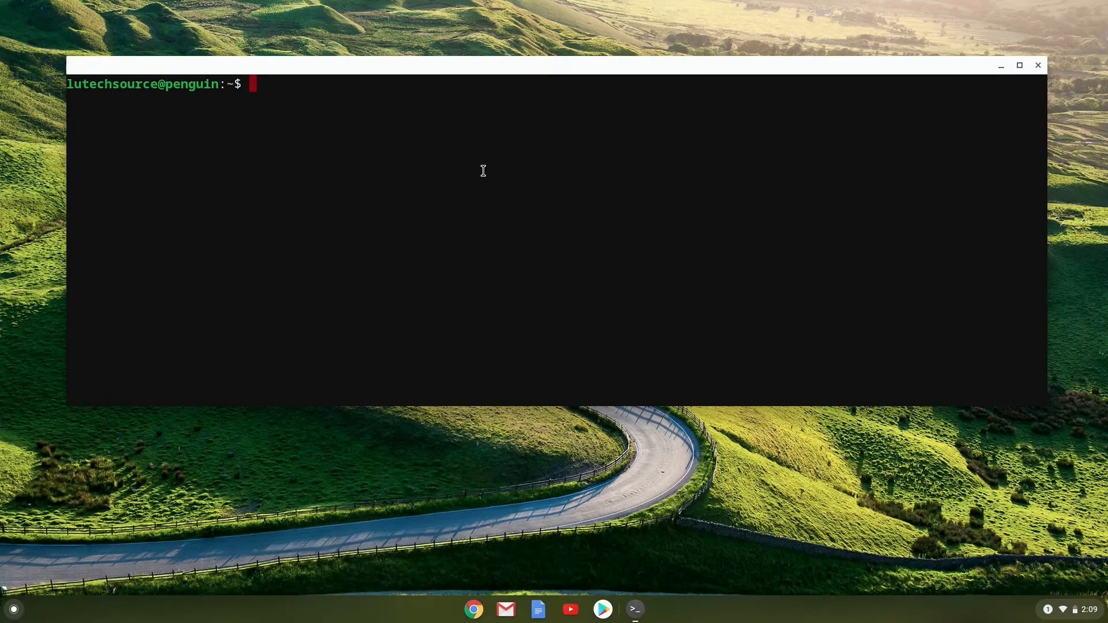
right_click(635, 610)
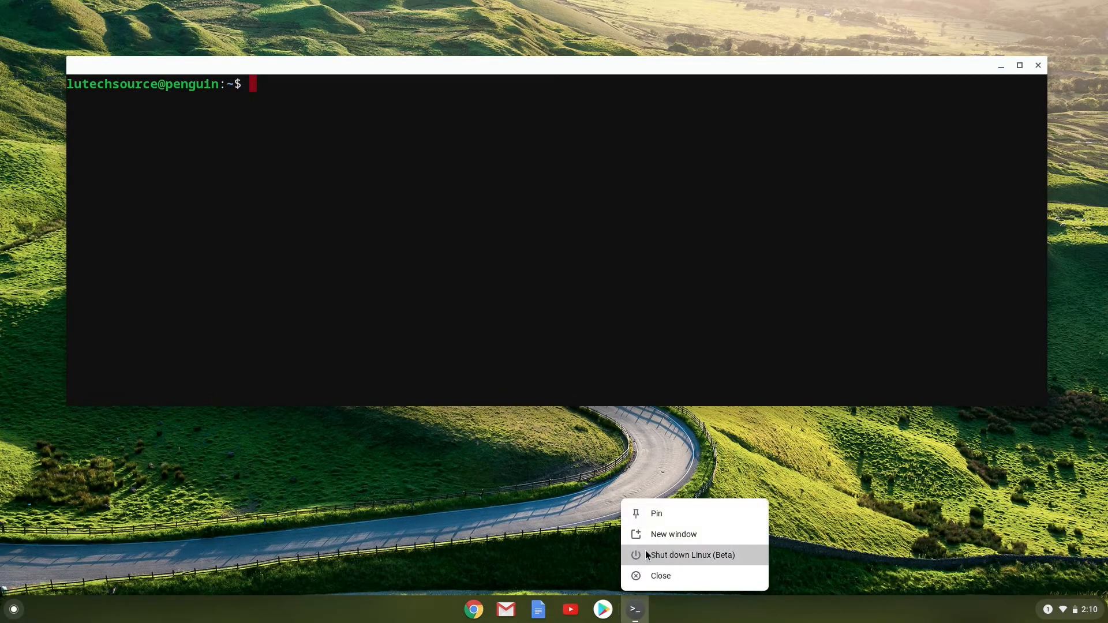
left_click(673, 533)
type("export LIBGL_ALWAYS_SOFTWARE=1")
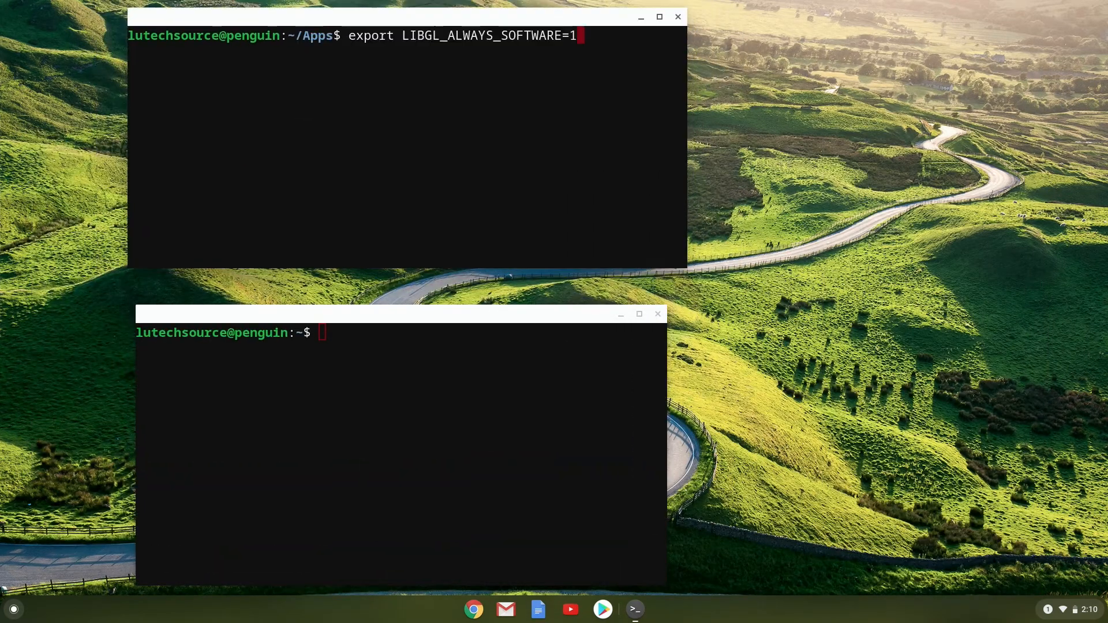
key("Return")
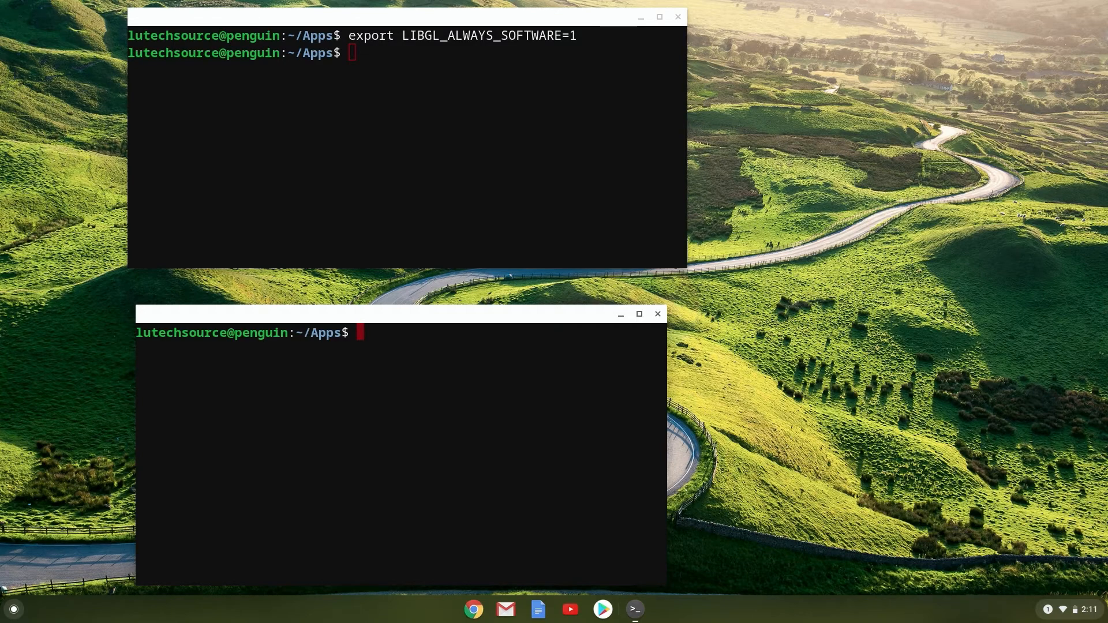
type("./kdenlive-20.04.1b-x86_64.appimage")
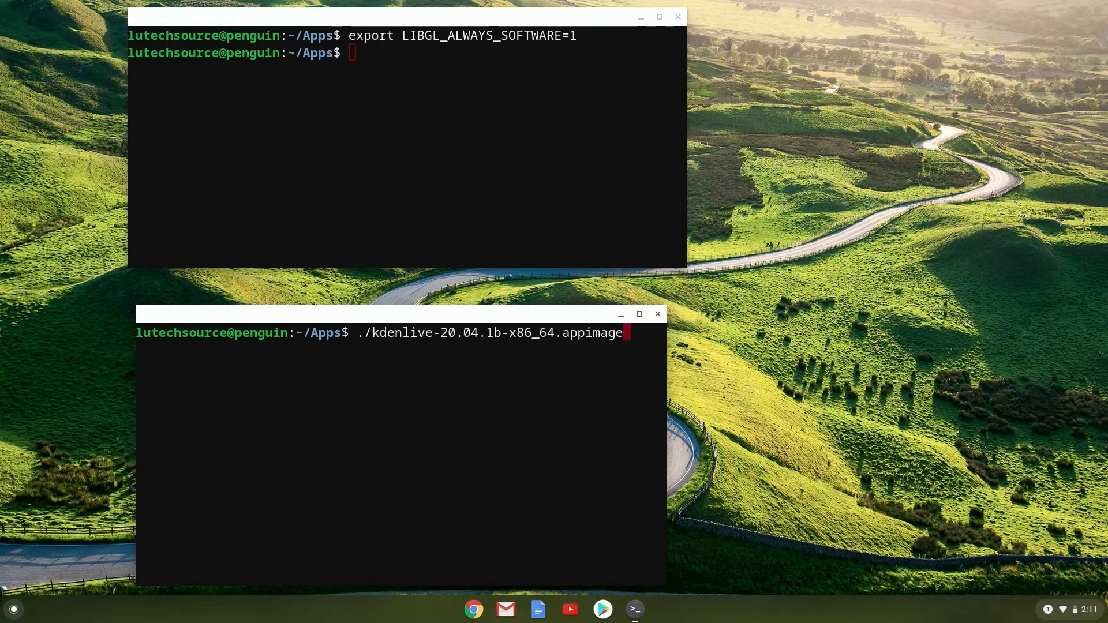
Launch Kdenlive, play and pause the sample timeline with a black preview, then close it.
key("Return")
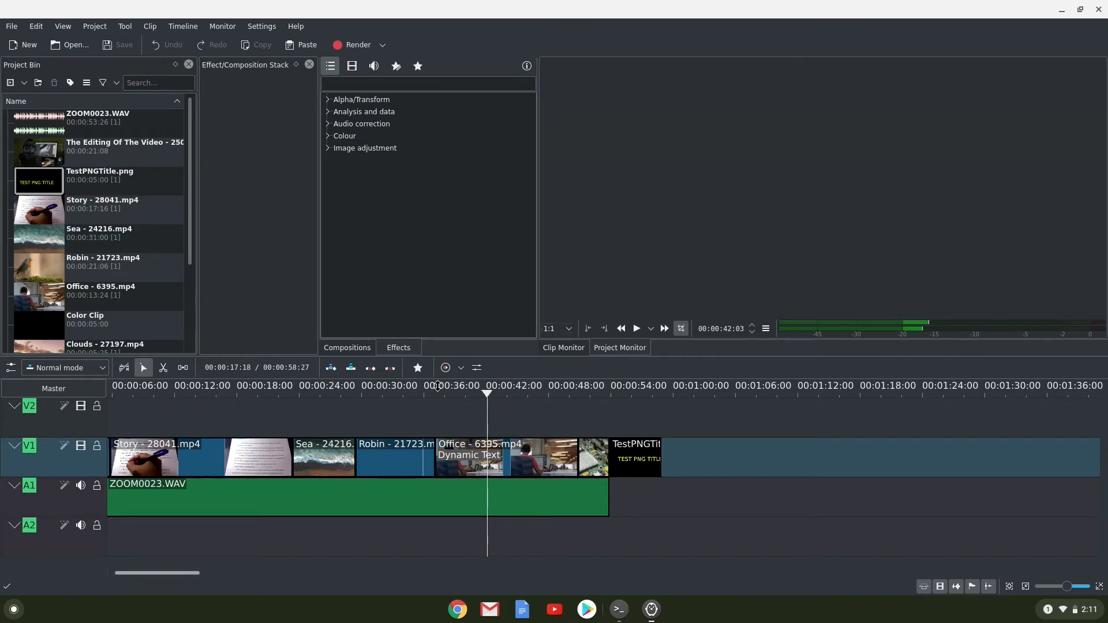
left_click(162, 386)
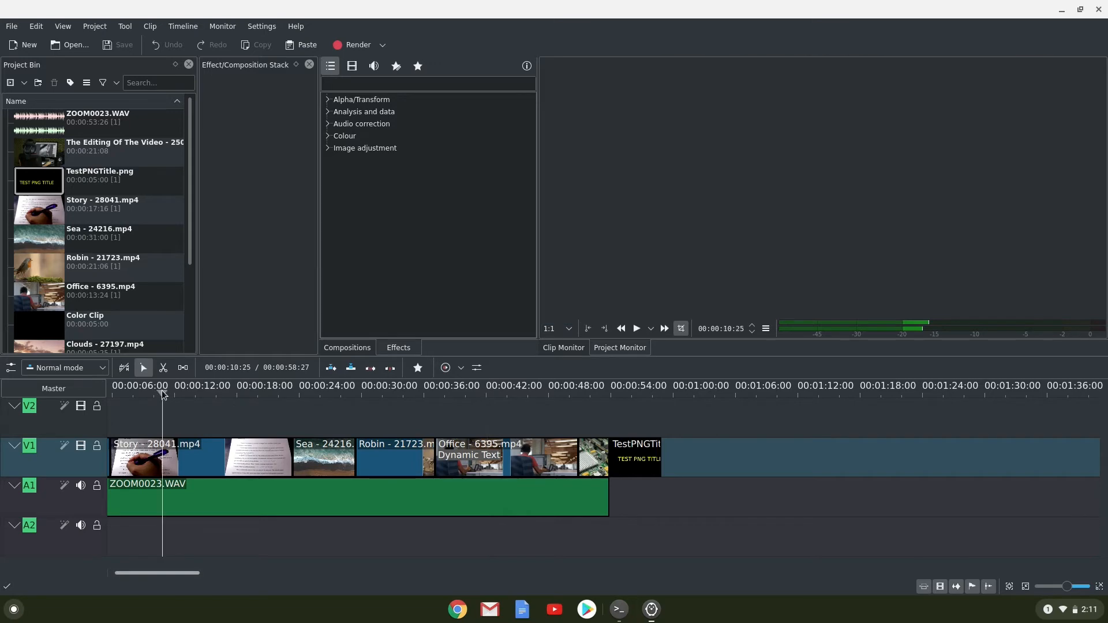
left_click(635, 328)
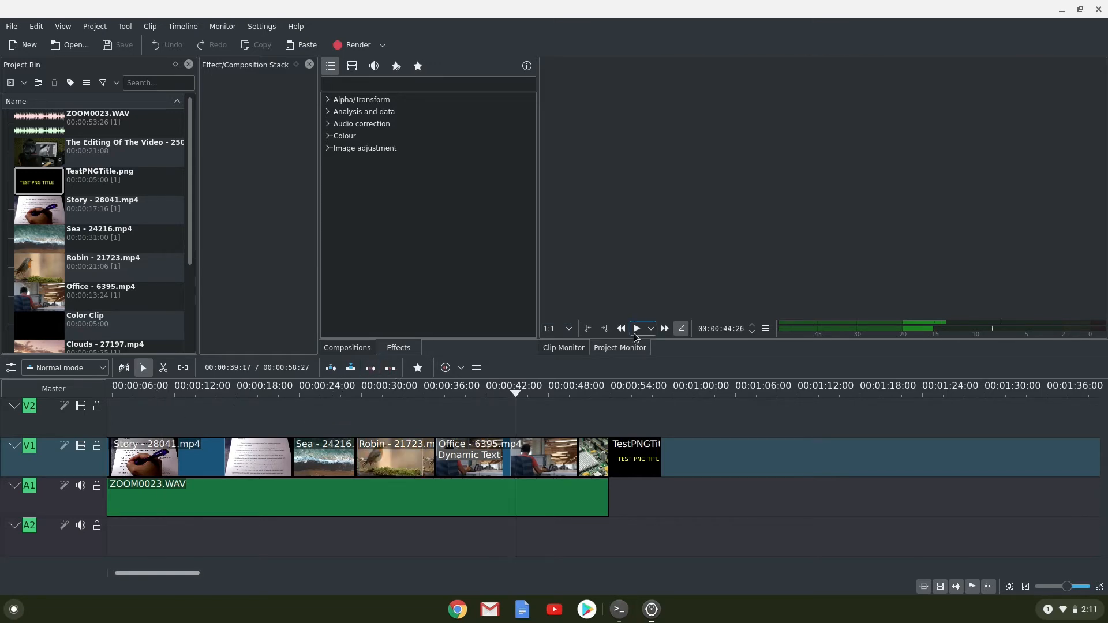
left_click(635, 328)
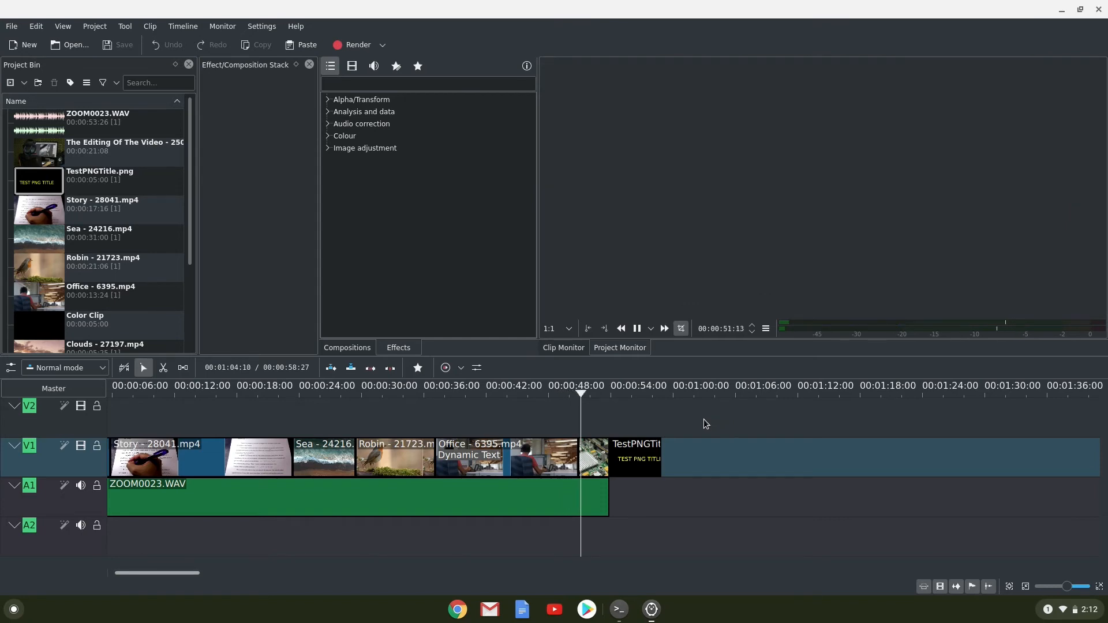
left_click(636, 328)
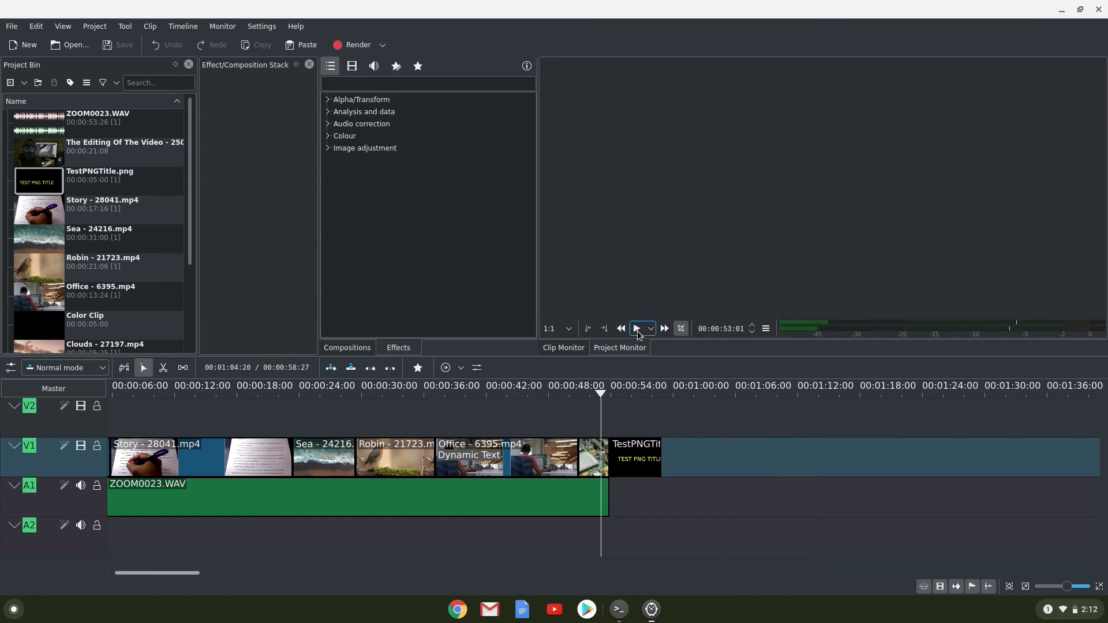
left_click(636, 328)
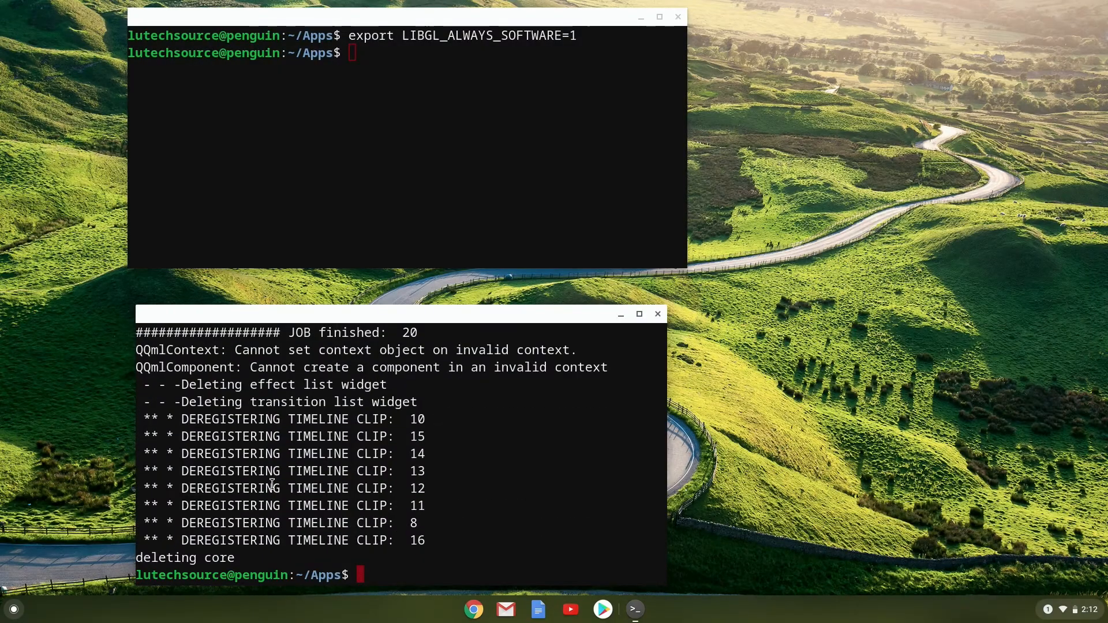
mouse_move(480, 181)
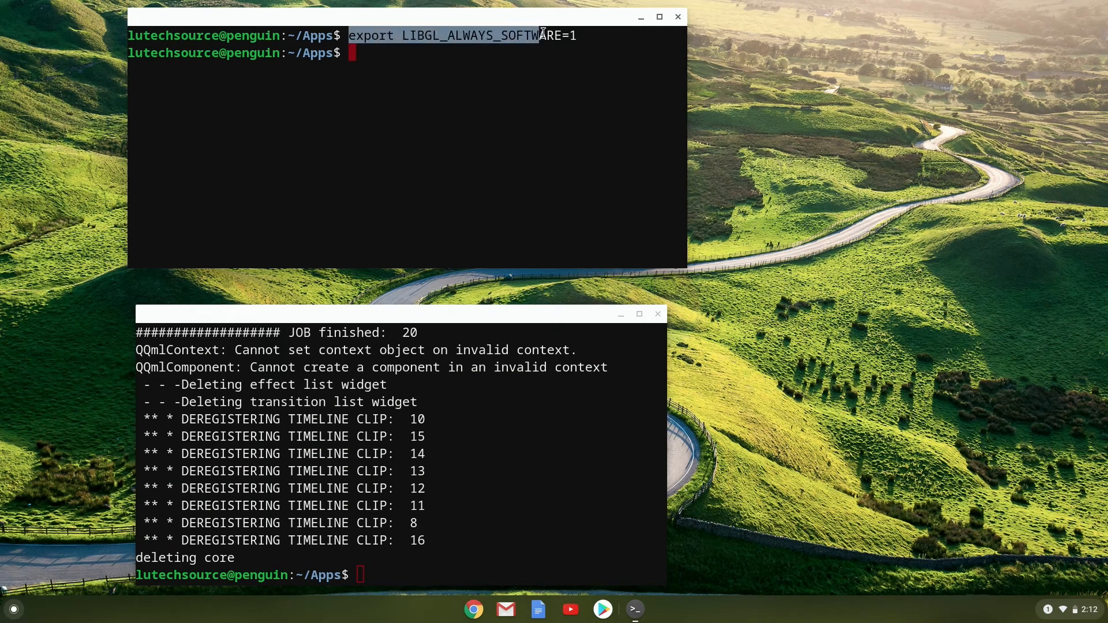
Enter ./kdenlive-20.04.1b-x86_64.appimage in the upper Terminal where software rendering was exported.
type("./kdenlive-20.04.1b-x86_64.appimage")
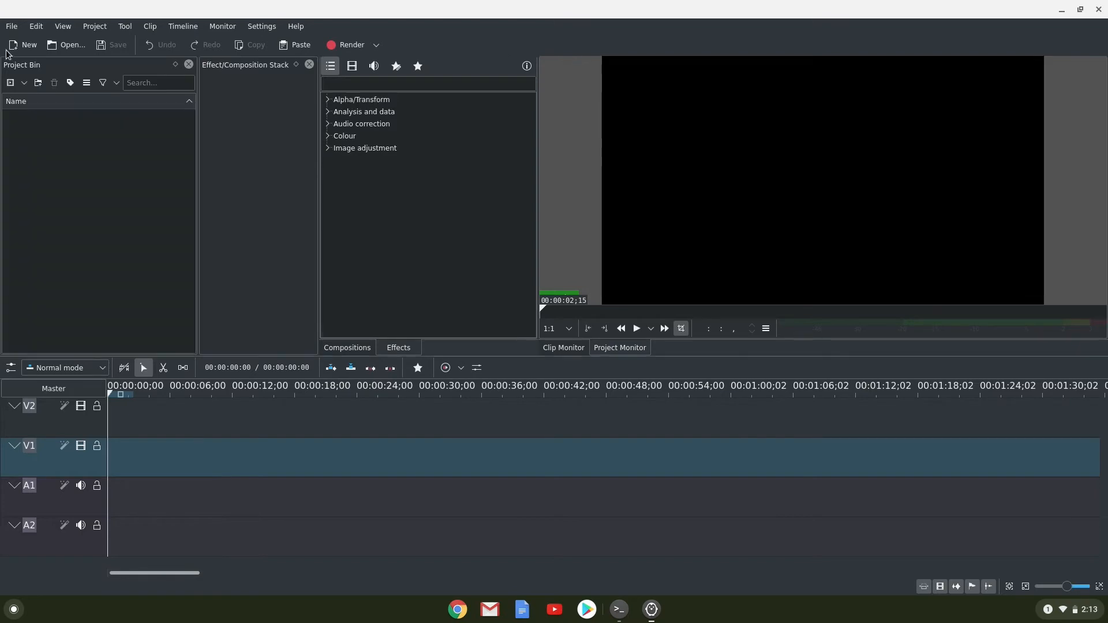
Reopen SampleKdenlive.kdenlive from File > Open Recent.
left_click(12, 26)
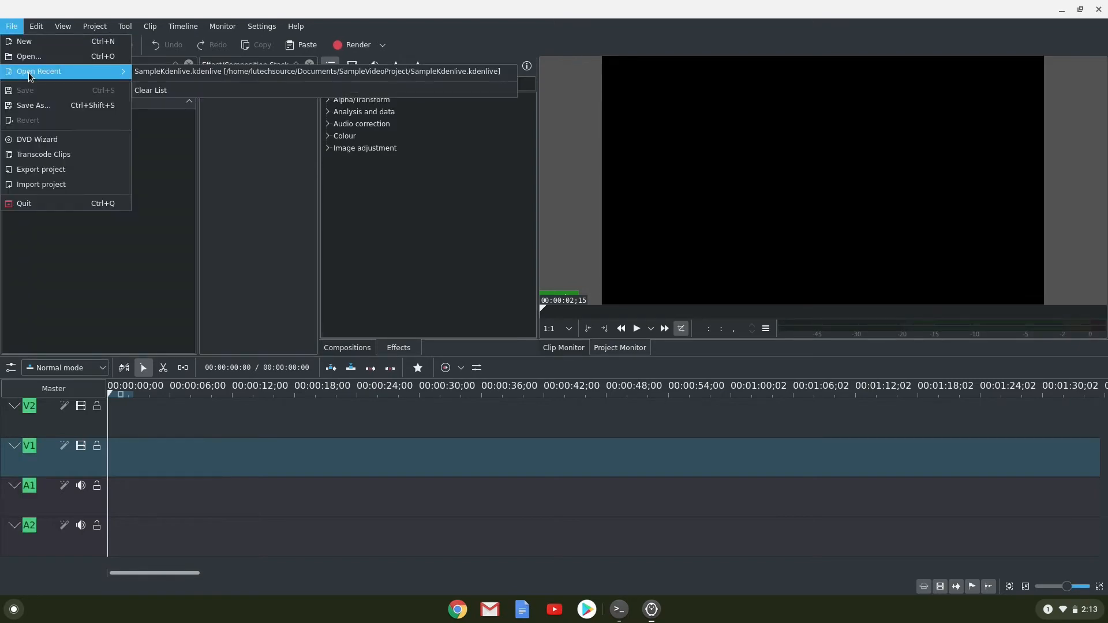
left_click(319, 70)
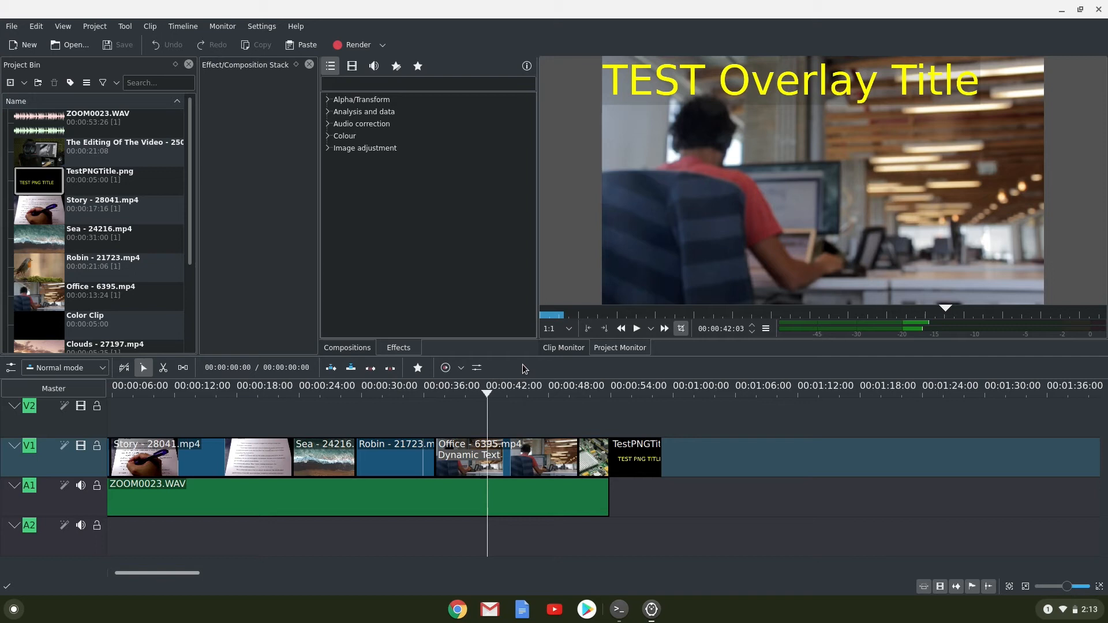
Play the project, pause at the TEST PNG TITLE frame, then quit Kdenlive via File.
left_click(486, 386)
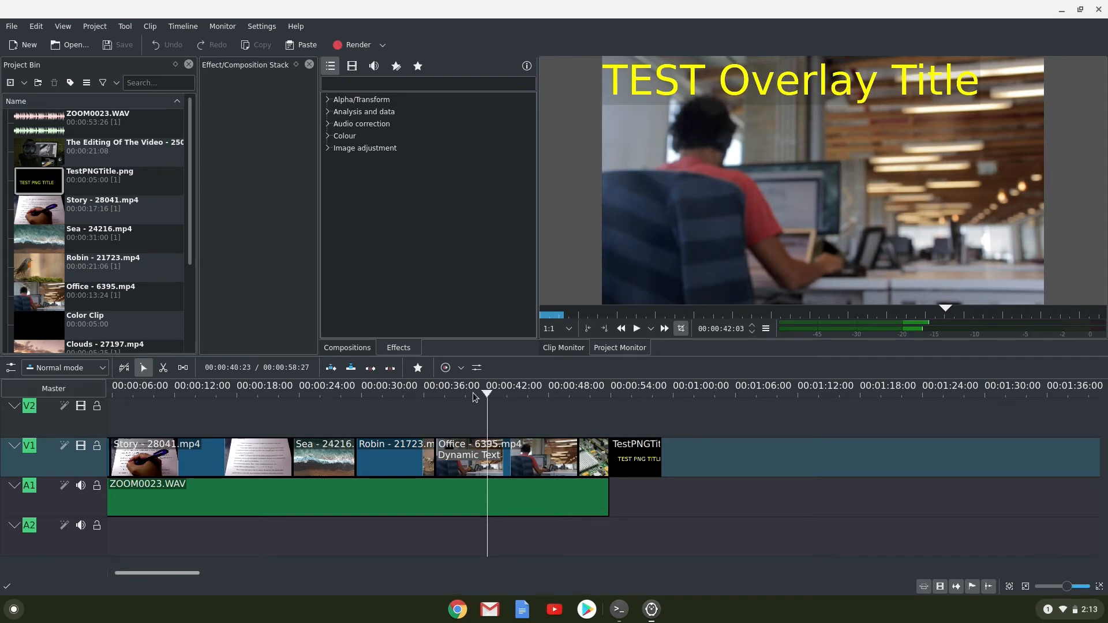
left_click(635, 328)
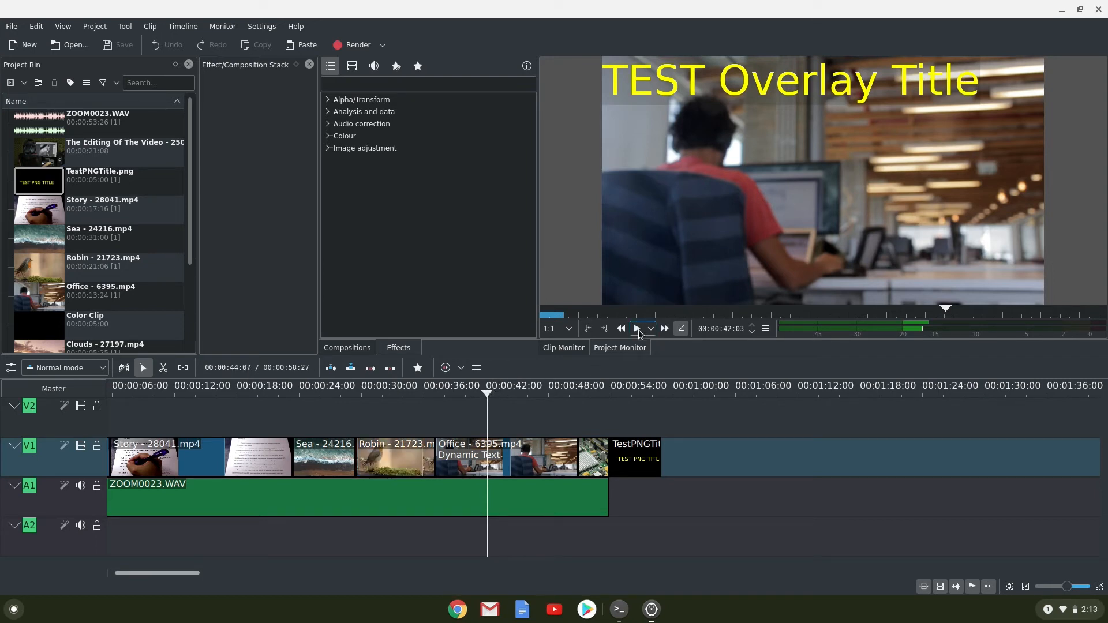
left_click(637, 328)
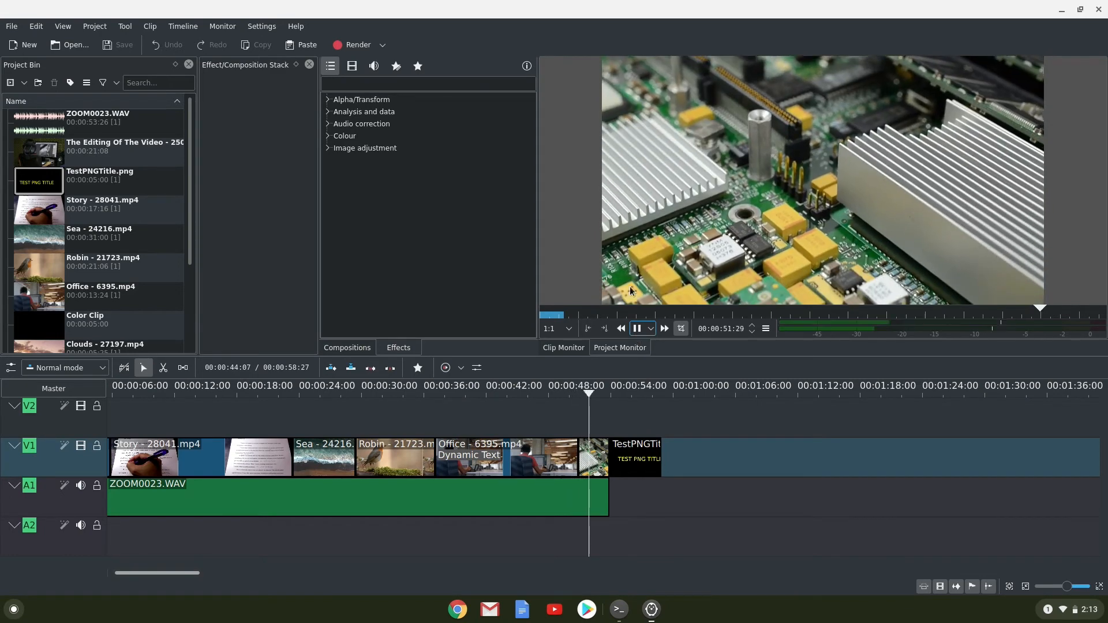
left_click(639, 329)
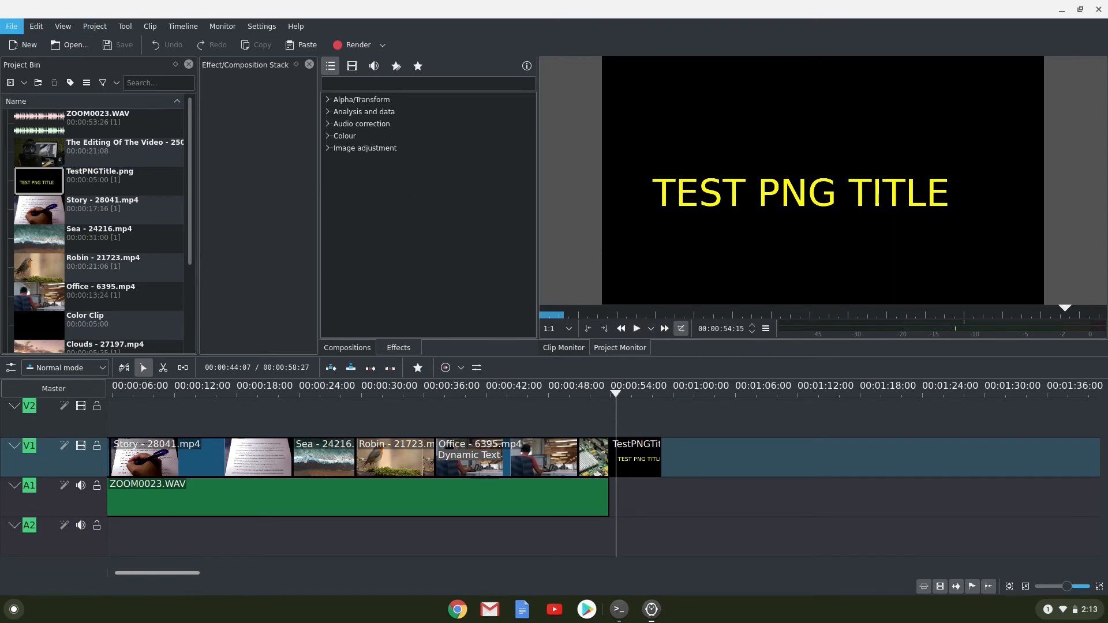
left_click(12, 26)
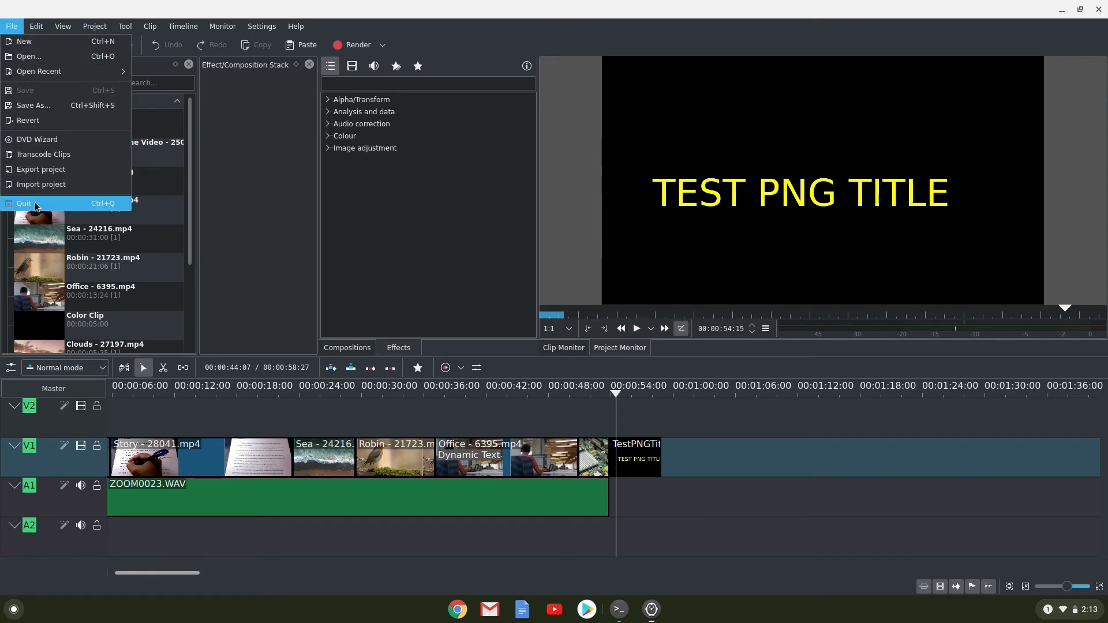
left_click(24, 204)
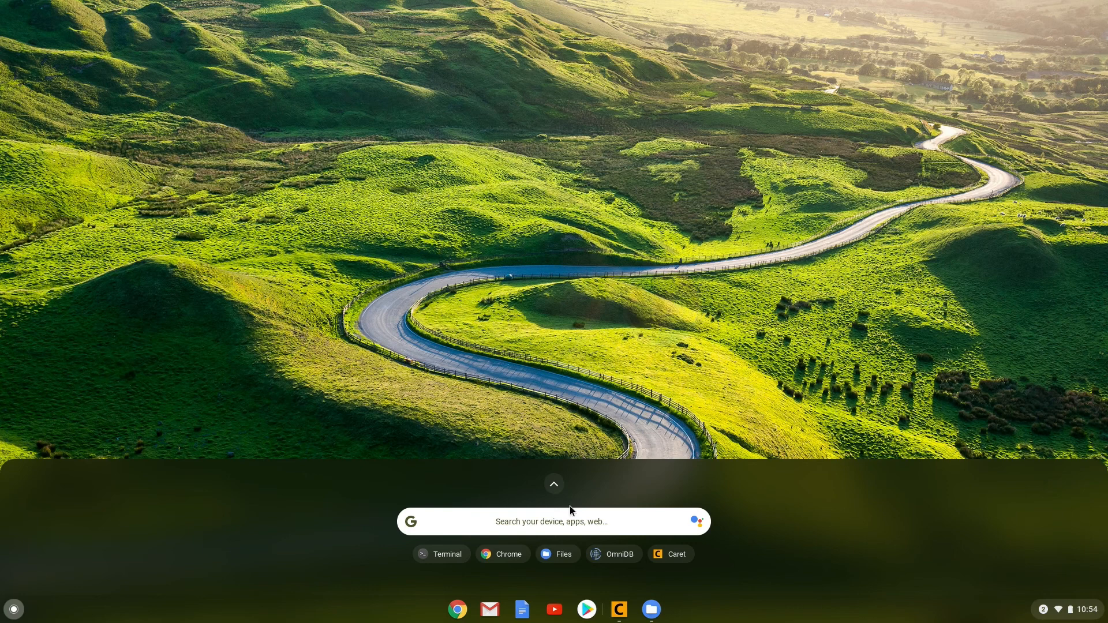
Expand the launcher to the full app grid and open the Linux apps folder.
left_click(554, 485)
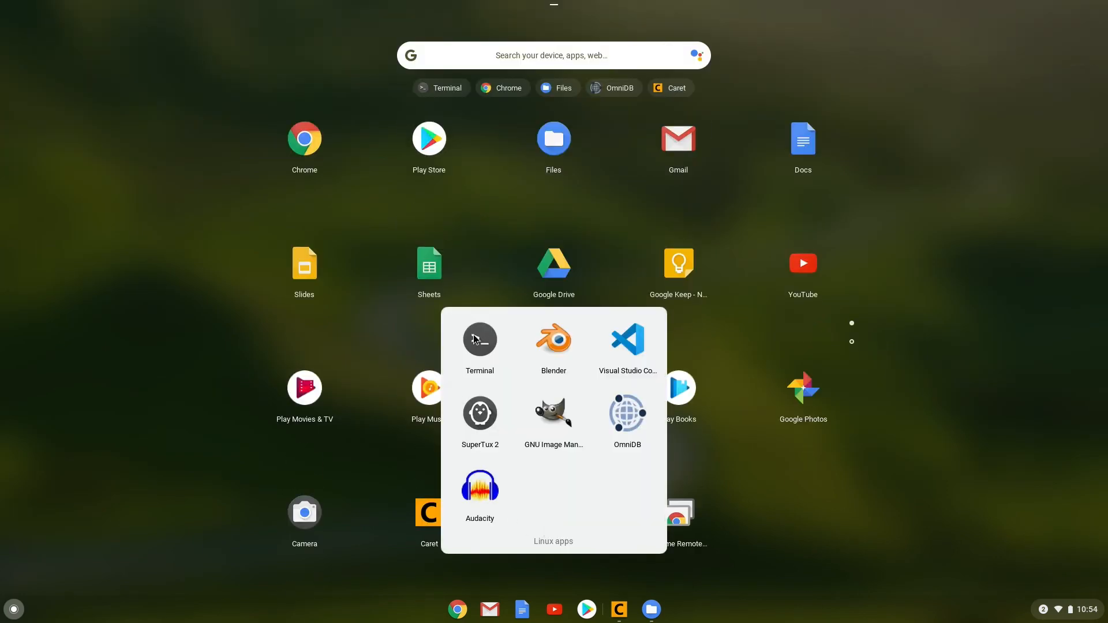
mouse_move(577, 323)
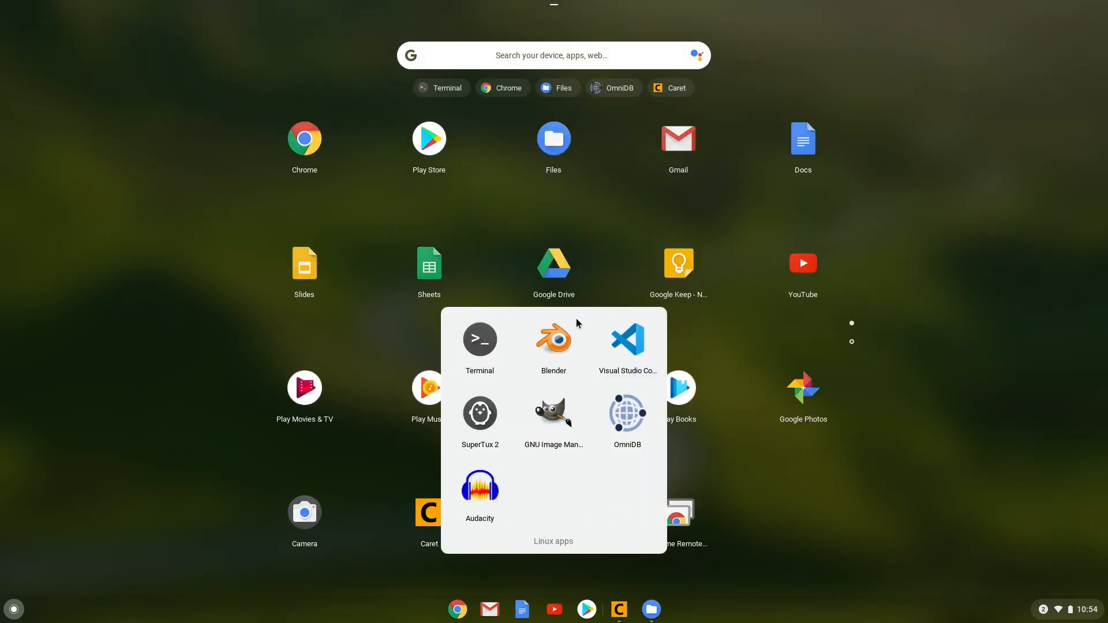
mouse_move(569, 513)
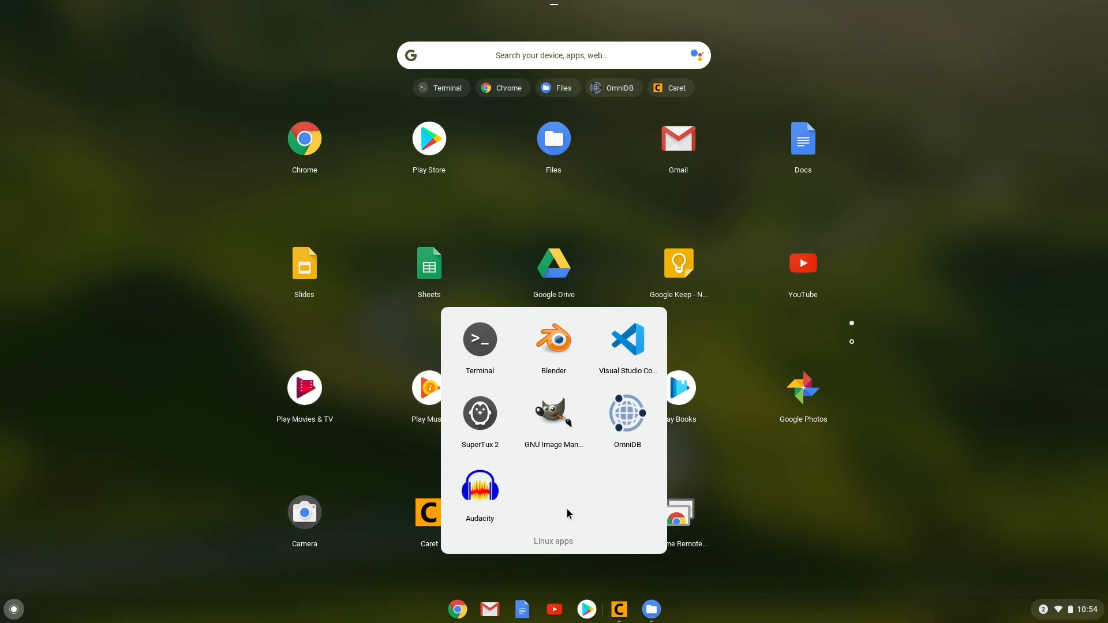
mouse_move(535, 542)
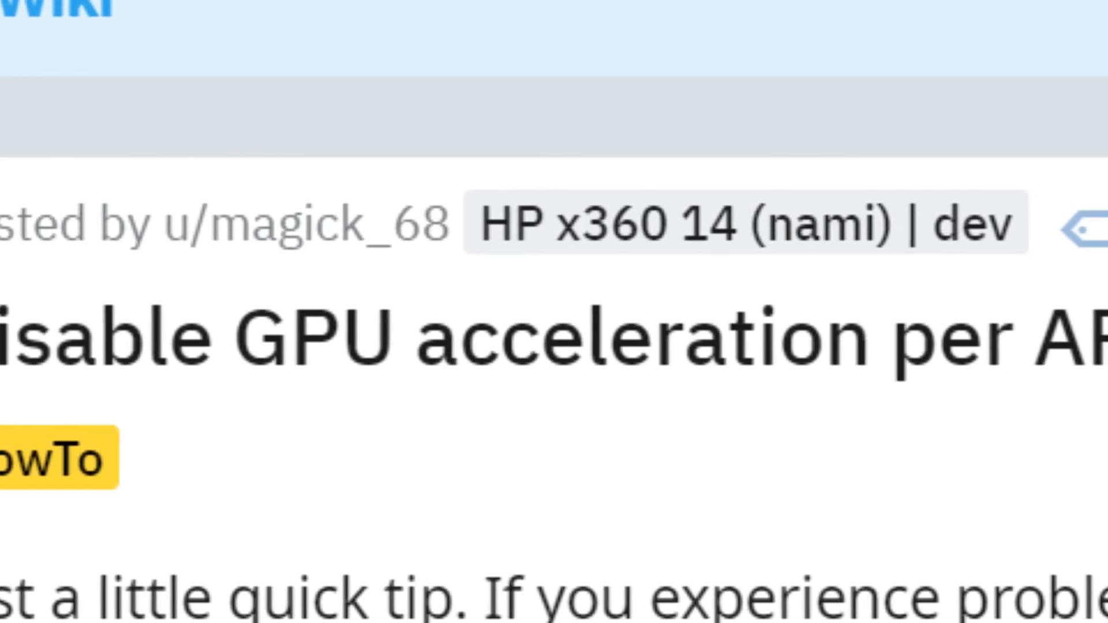
Scroll the r/Crostini feed down to 'Running Unix GUI on chromebook using remote desktop'.
scroll("right", 3)
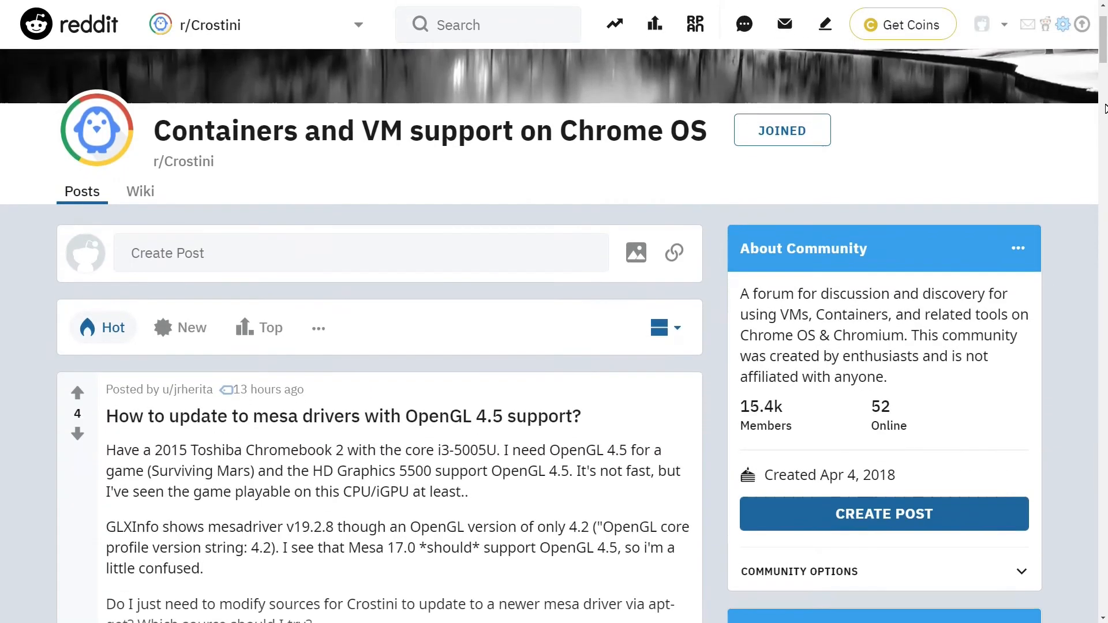
scroll("down", 3)
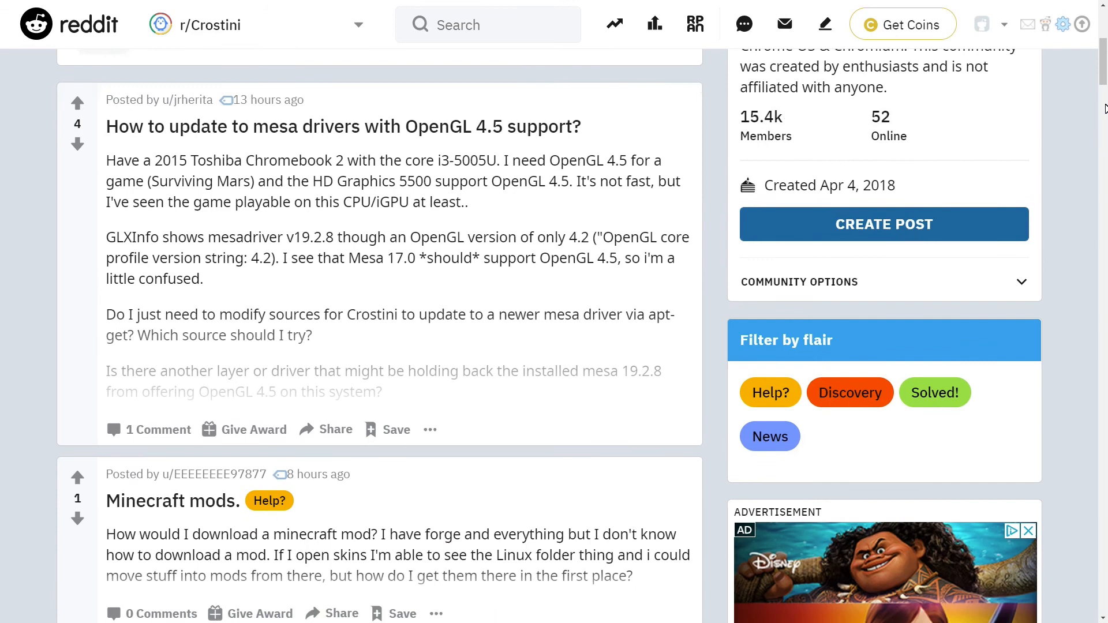
scroll("down", 3)
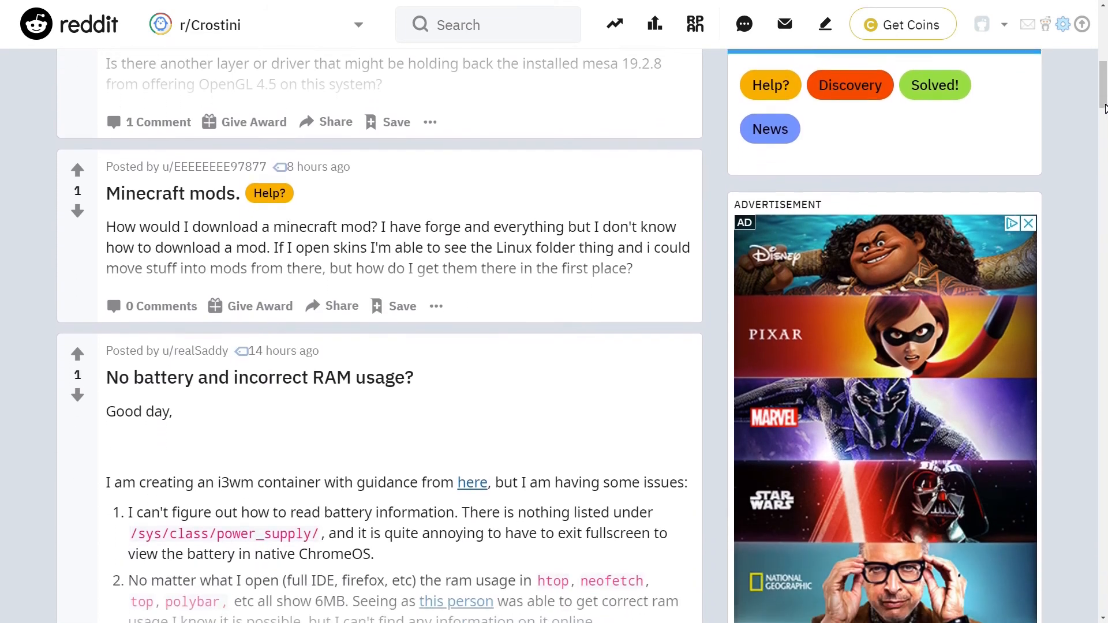
scroll("down", 3)
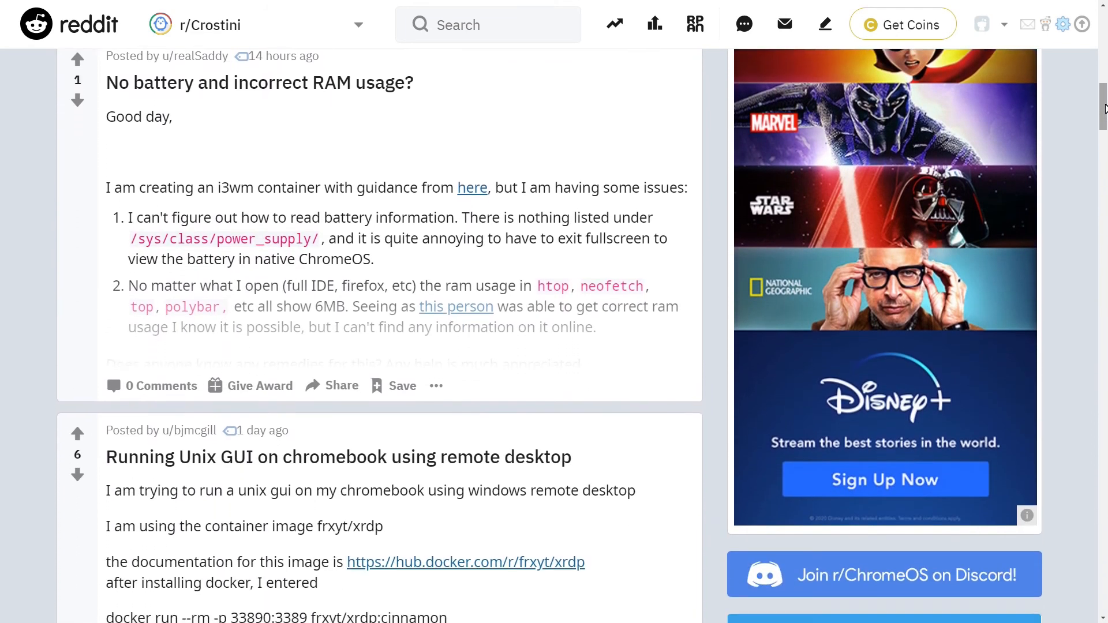
scroll("down", 3)
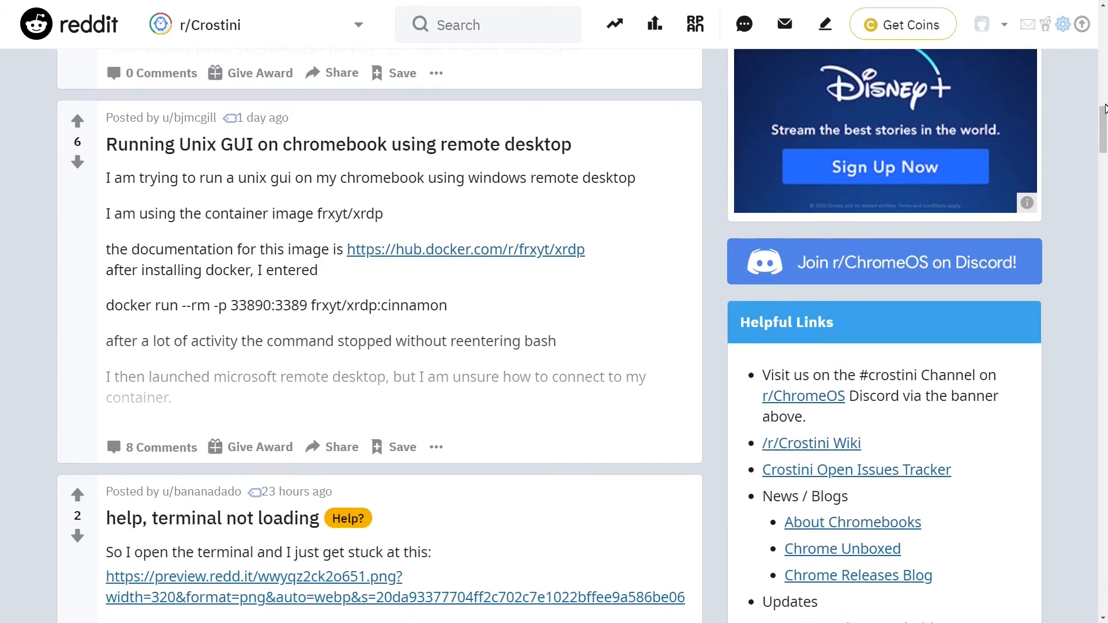